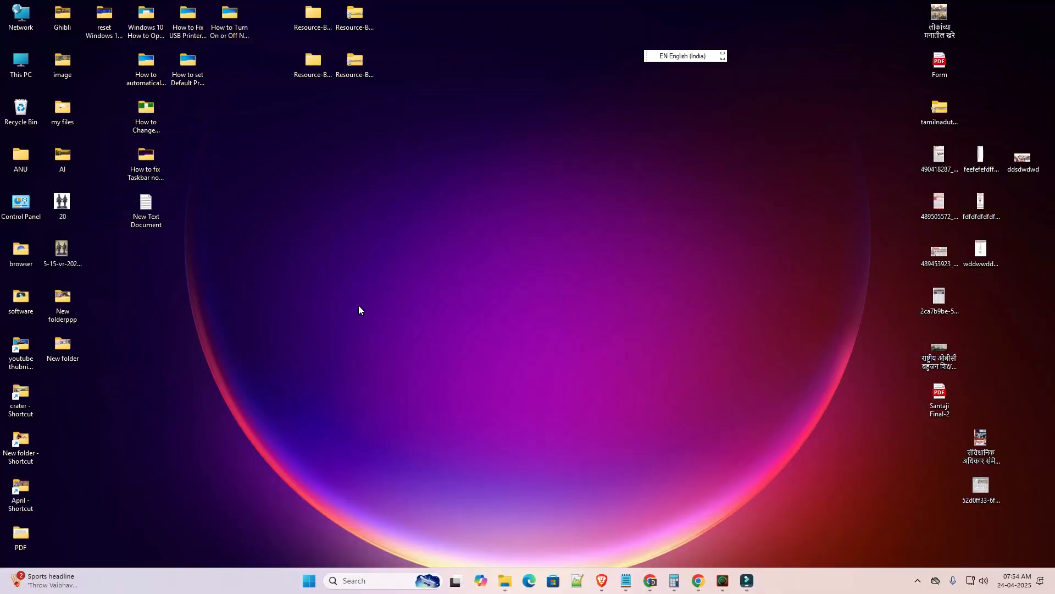
{"action": "mouse_move", "coordinate": [371, 313]}
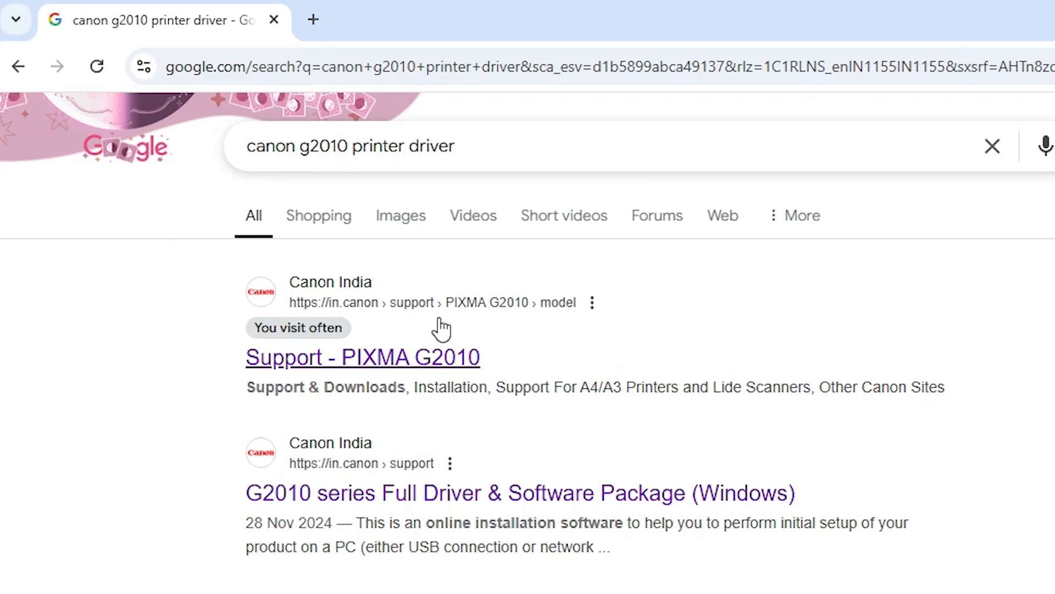
{"action": "mouse_move", "coordinate": [393, 307]}
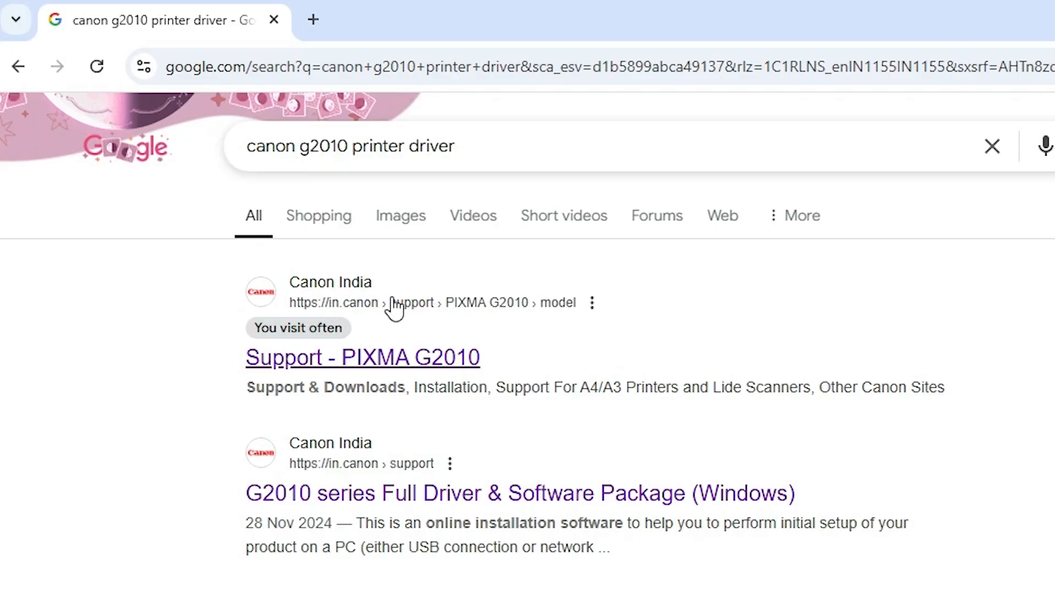
- Open the 'Support - PIXMA G2010' result in a new tab
{"action": "right_click", "coordinate": [362, 356]}
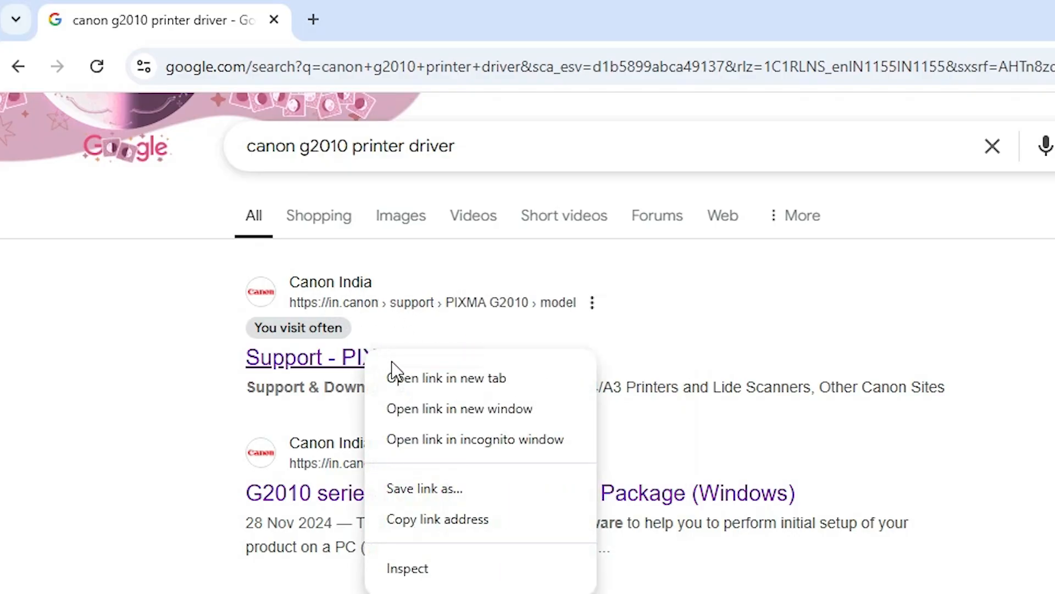
{"action": "left_click", "coordinate": [446, 377]}
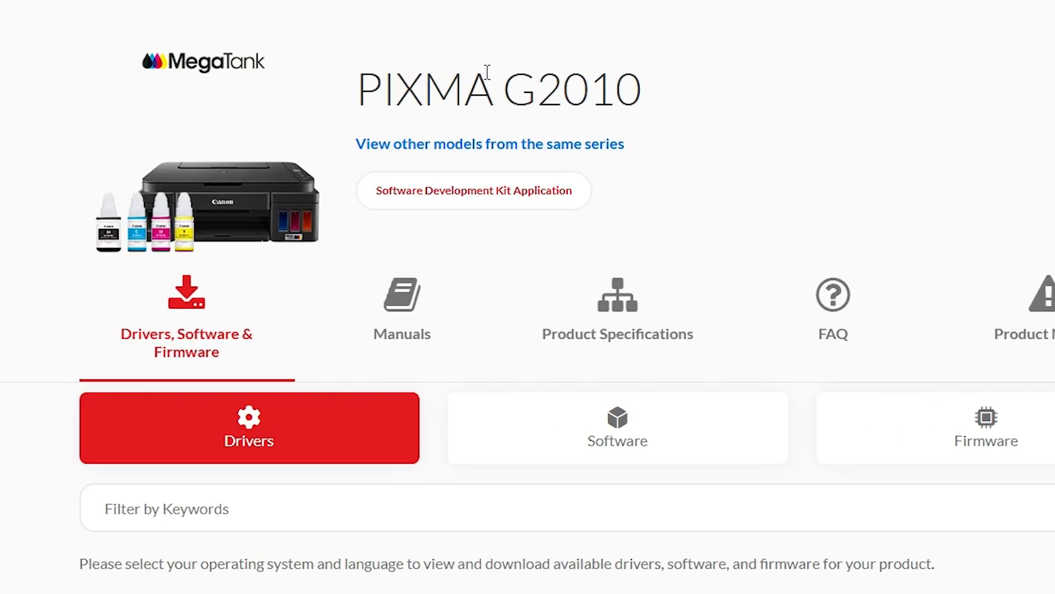
- Search Drivers for Windows 11 / English and open 'G2010 MP Drivers Ver.1.03 (Windows)'
{"action": "scroll", "scroll_direction": "down", "scroll_amount": 3}
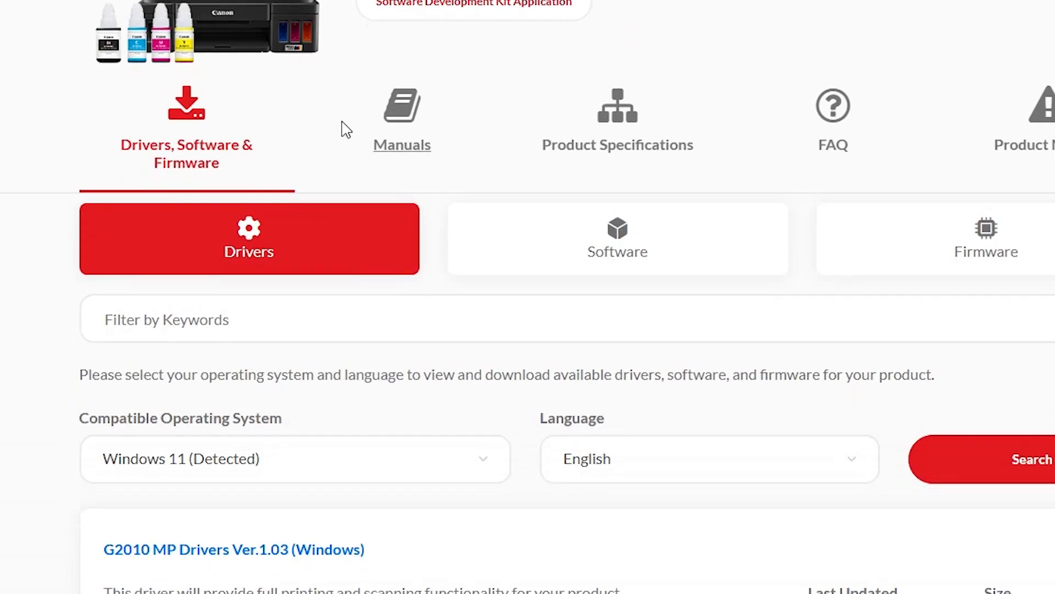
{"action": "scroll", "scroll_direction": "down", "scroll_amount": 3}
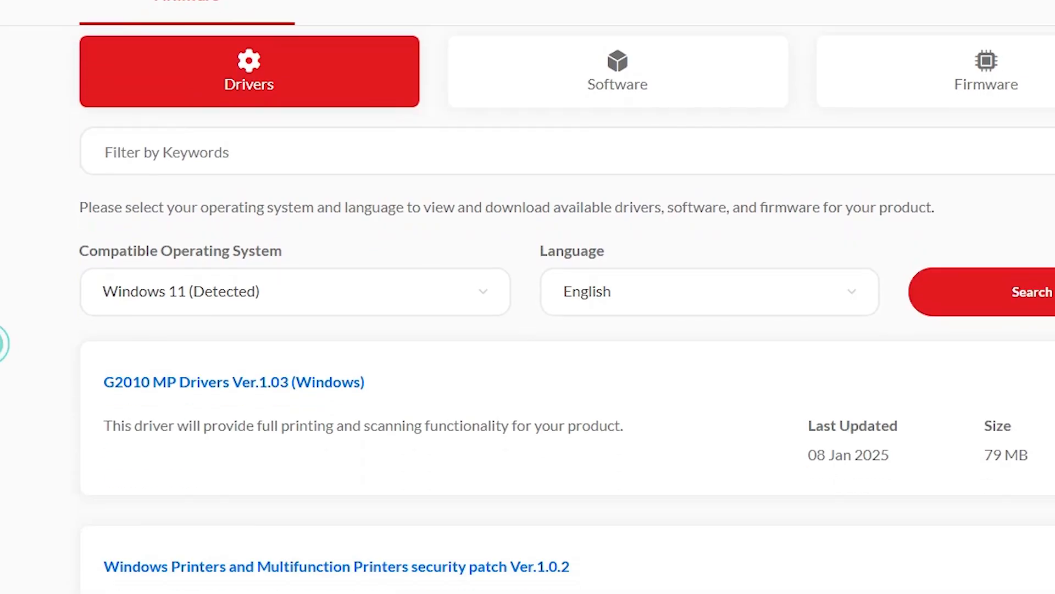
{"action": "scroll", "scroll_direction": "down", "scroll_amount": 3}
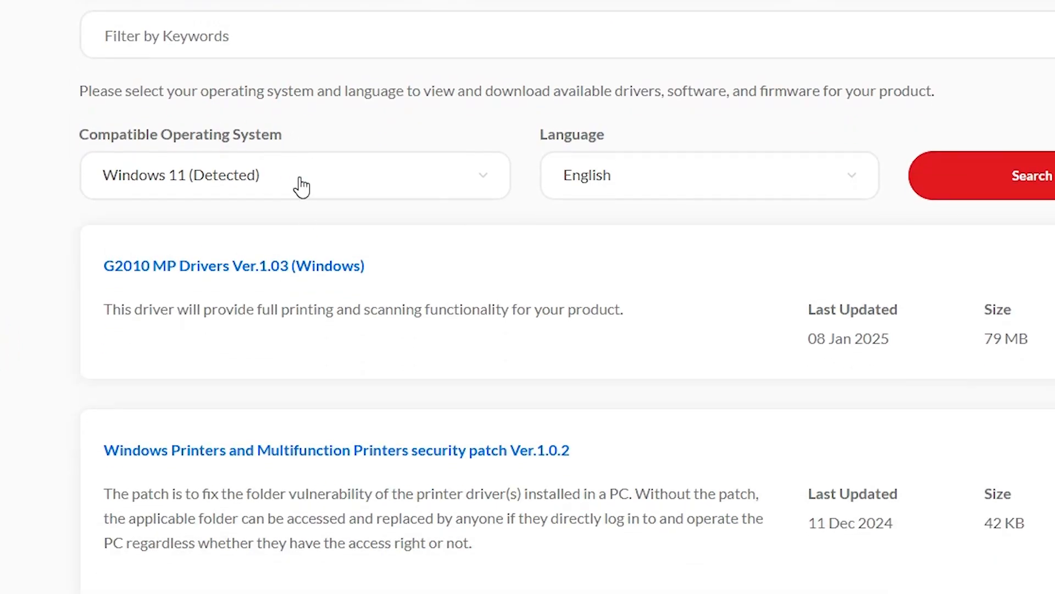
{"action": "left_click", "coordinate": [295, 175]}
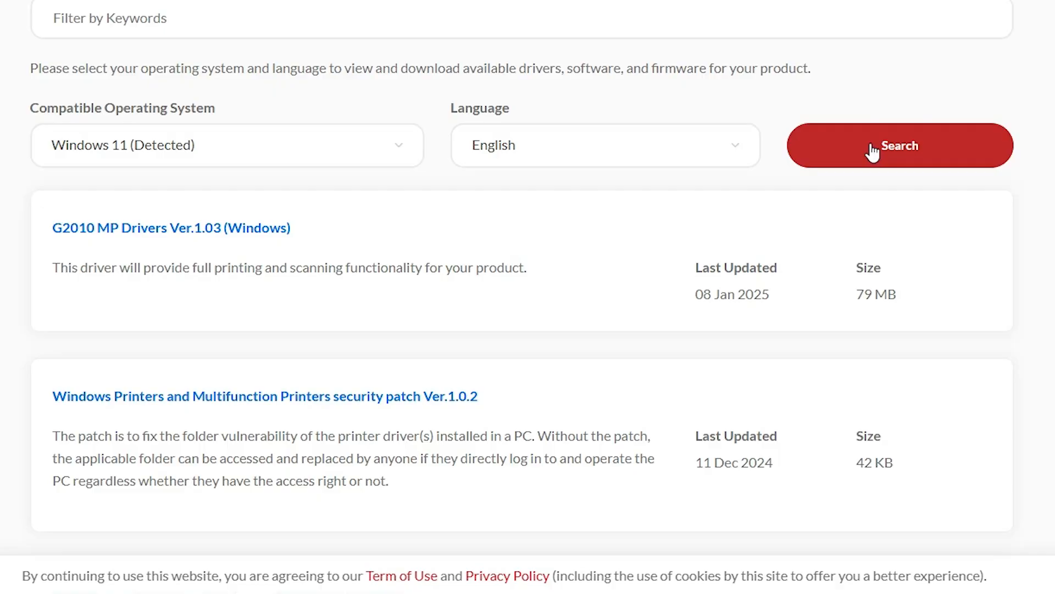
{"action": "mouse_move", "coordinate": [139, 190]}
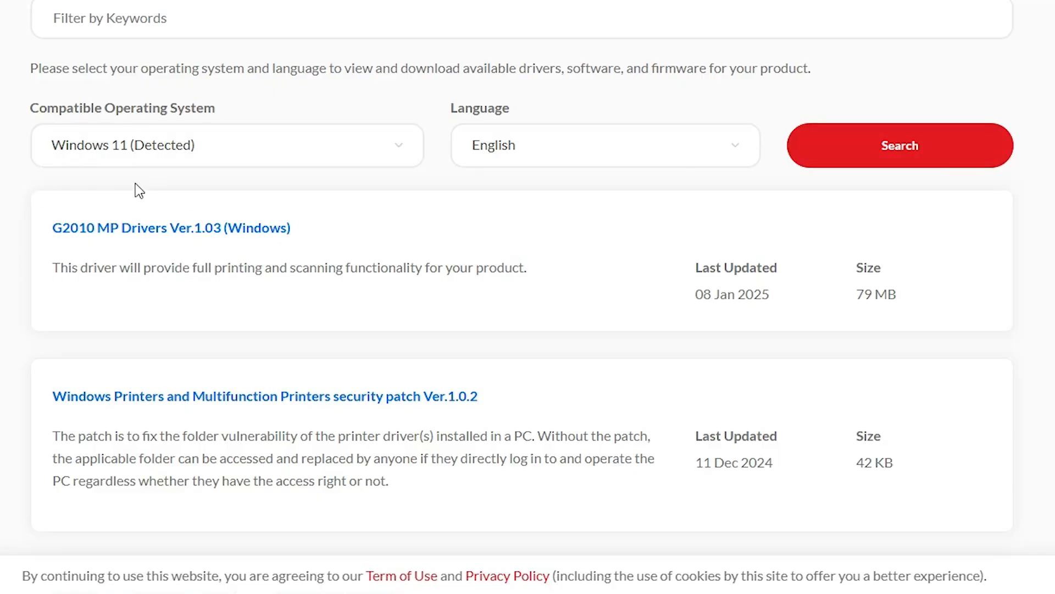
{"action": "mouse_move", "coordinate": [307, 266]}
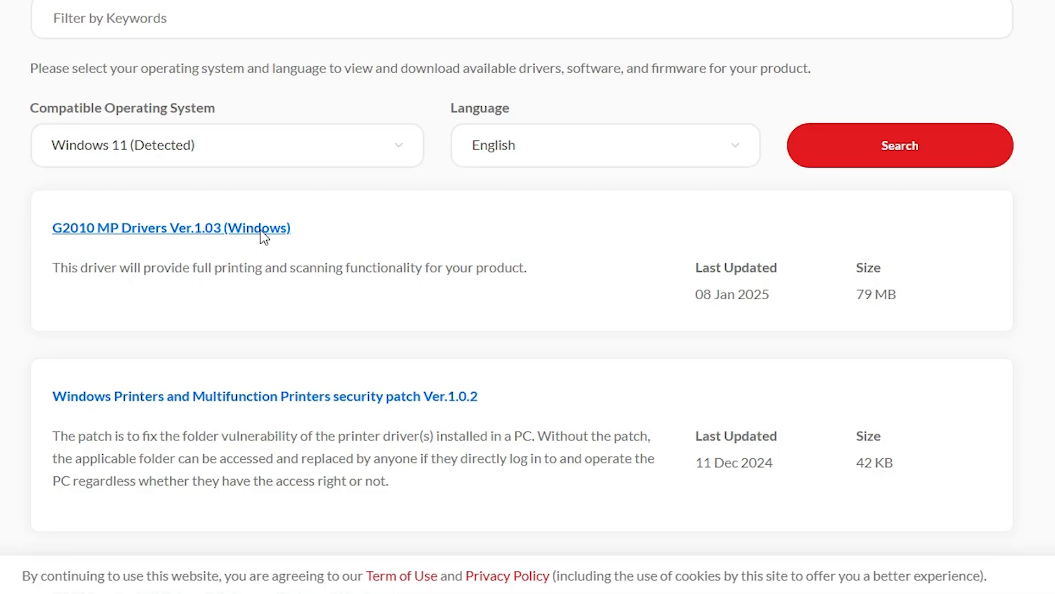
{"action": "left_click", "coordinate": [172, 227]}
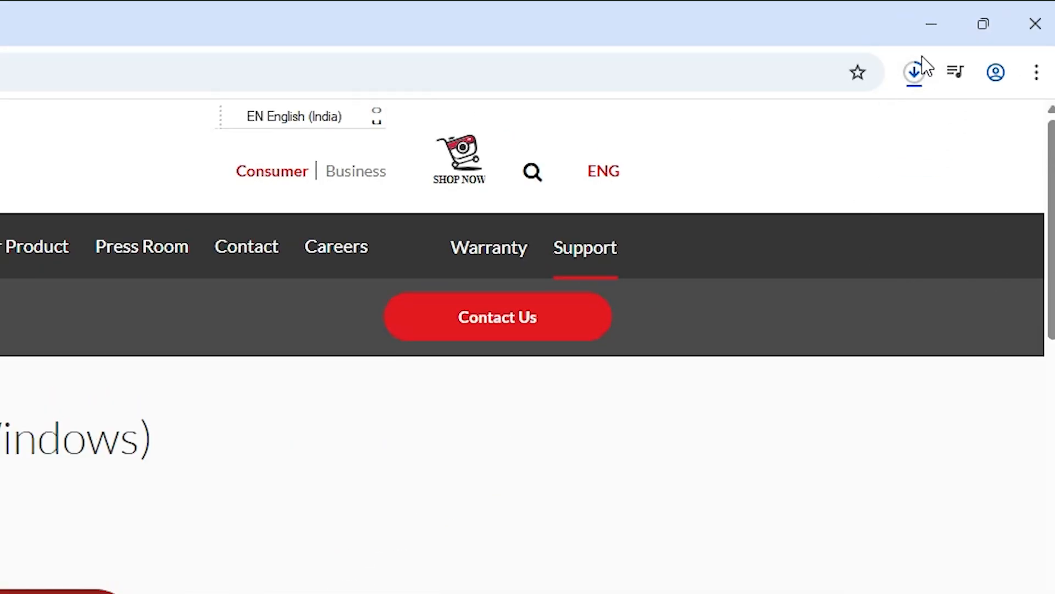
{"action": "mouse_move", "coordinate": [915, 73]}
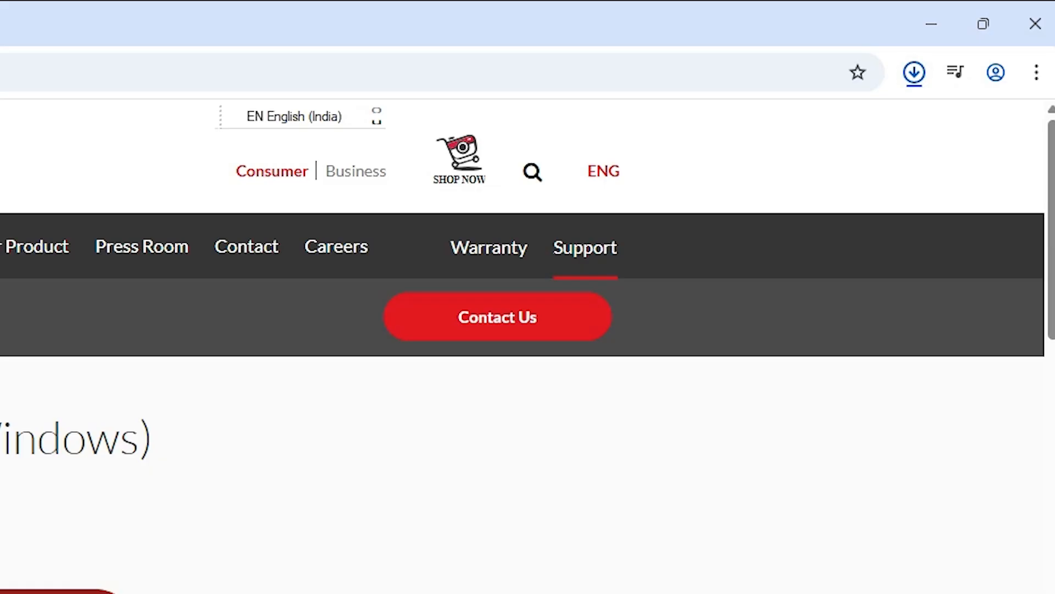
- Confirm the 79.4 MB G2010 installer shows Done and show it in its Downloads folder
{"action": "left_click", "coordinate": [913, 72]}
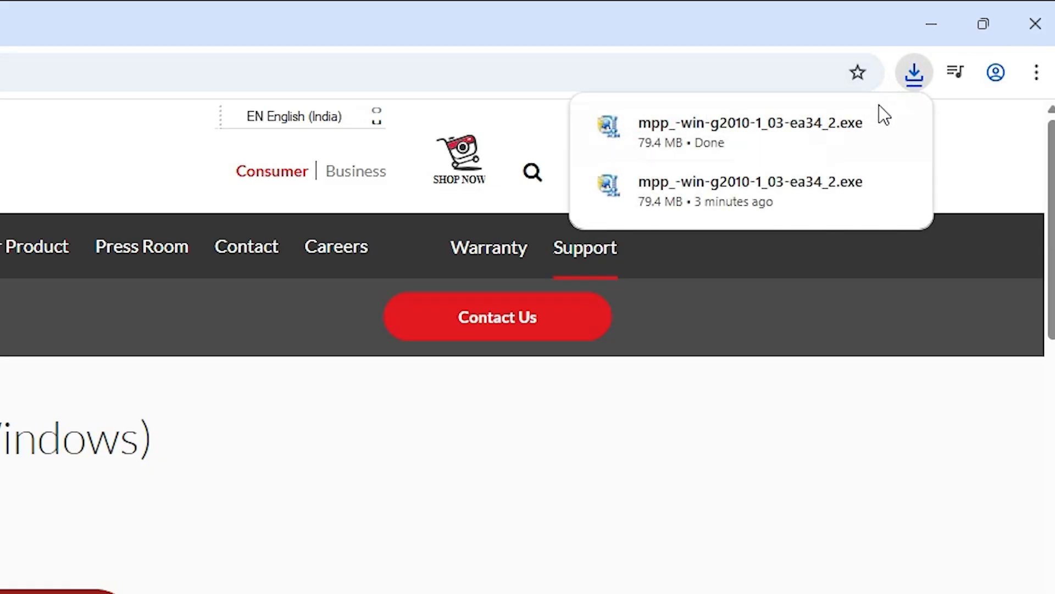
{"action": "left_click", "coordinate": [914, 73]}
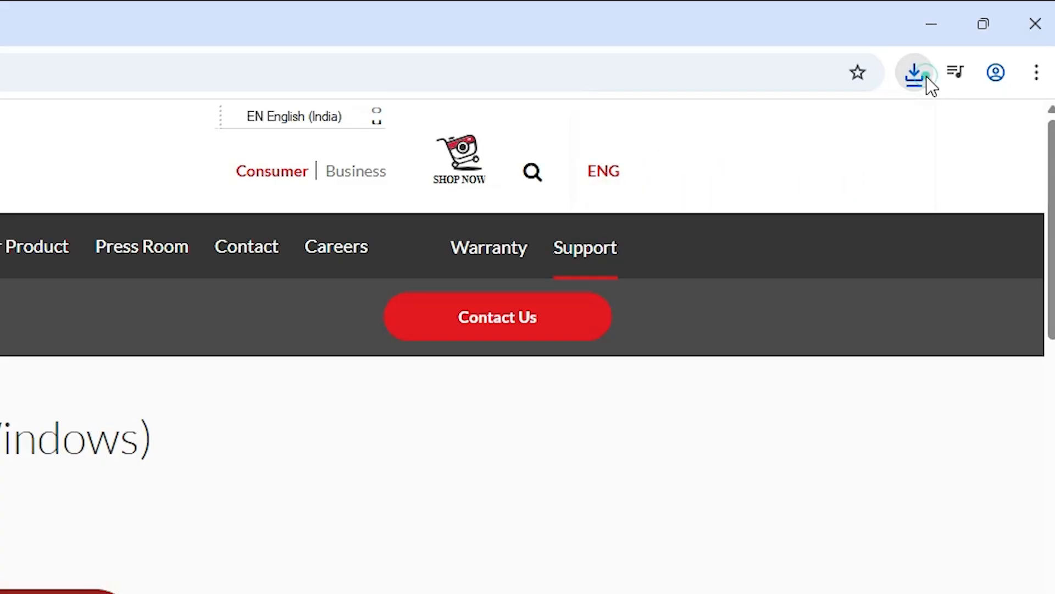
{"action": "left_click", "coordinate": [913, 73]}
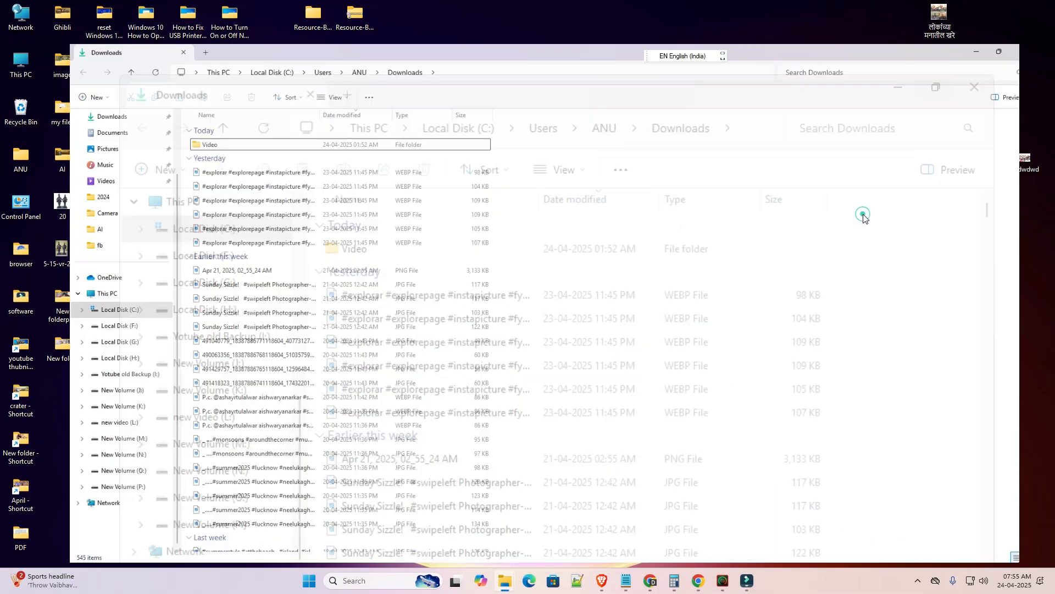
- Move the G2010 driver file to the desktop and choose the WinRAR extract command from its context menu
{"action": "left_click", "coordinate": [974, 86]}
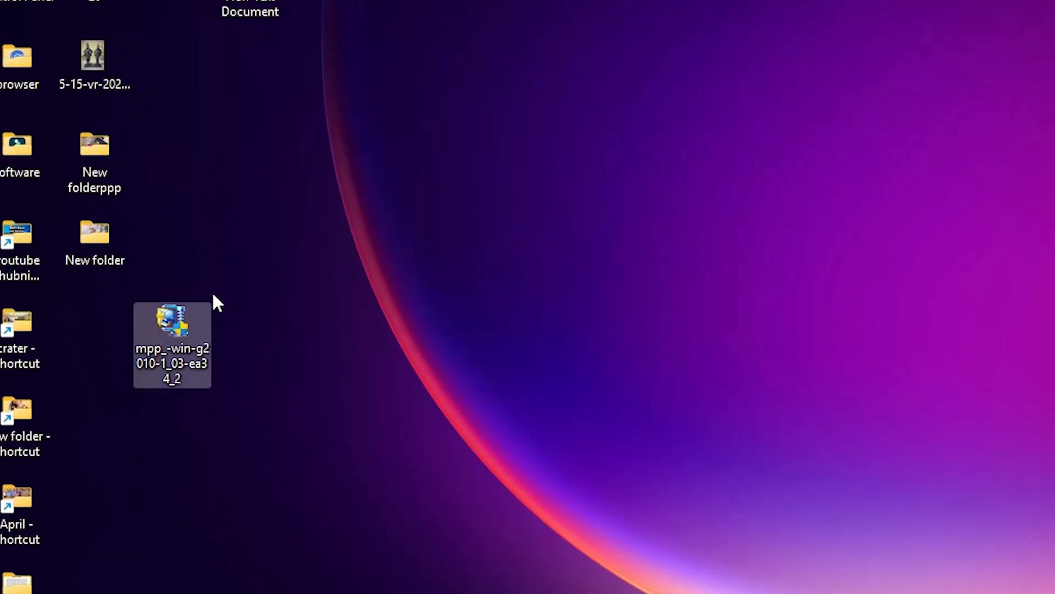
{"action": "mouse_move", "coordinate": [148, 349]}
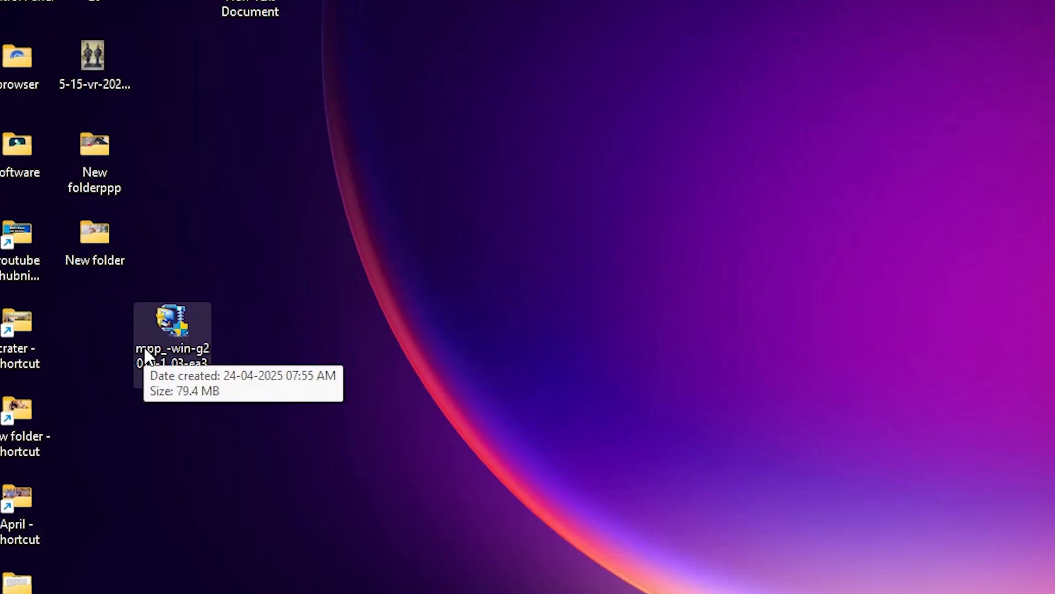
{"action": "right_click", "coordinate": [171, 323]}
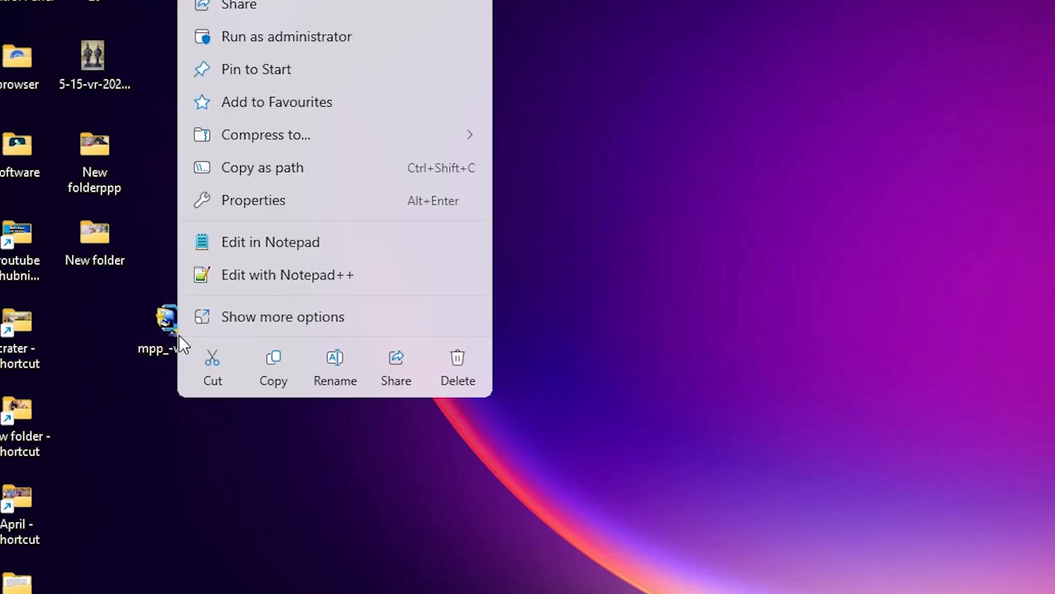
{"action": "left_click", "coordinate": [282, 316]}
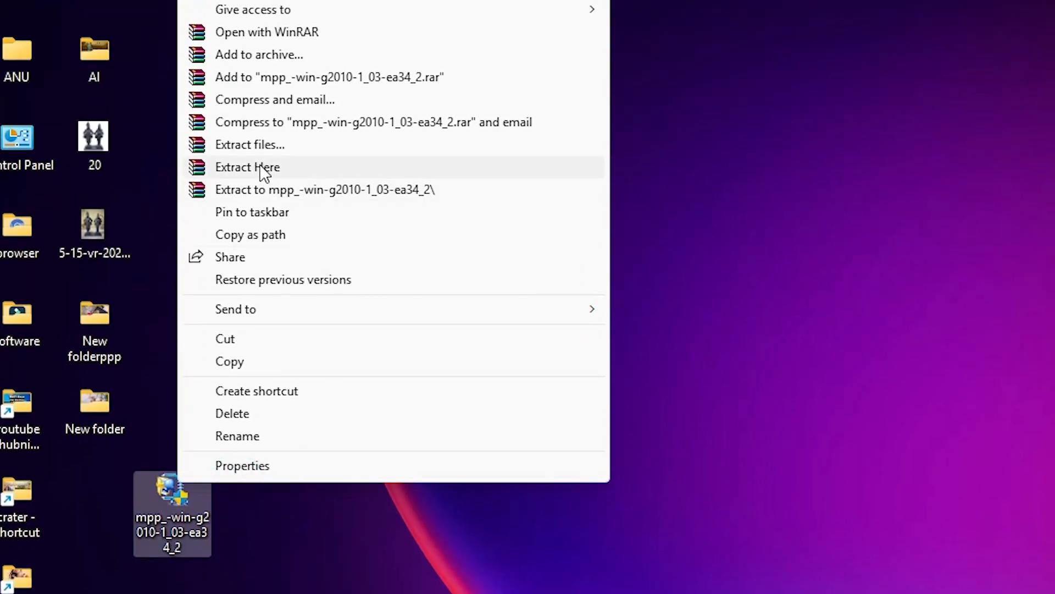
{"action": "left_click", "coordinate": [249, 144]}
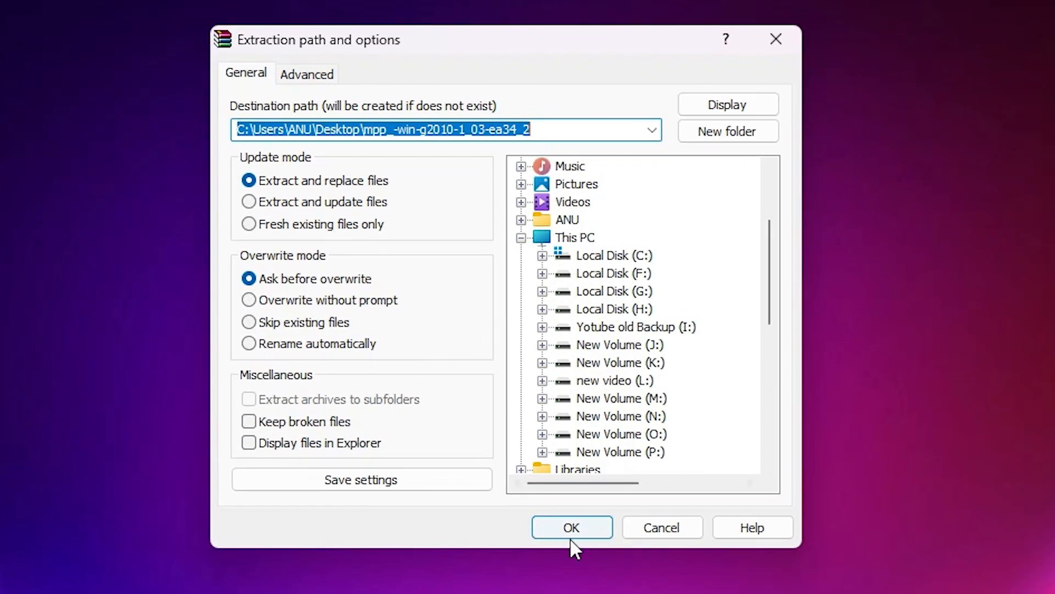
- Extract the G2010 installer into a same-named desktop folder and open that folder
{"action": "left_click", "coordinate": [571, 526]}
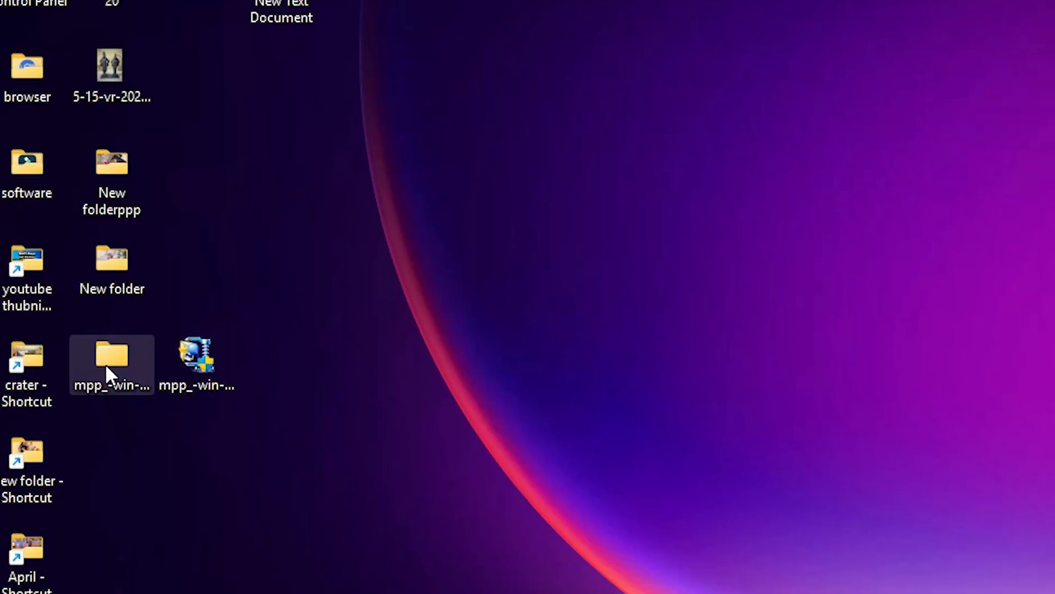
{"action": "double_click", "coordinate": [112, 364]}
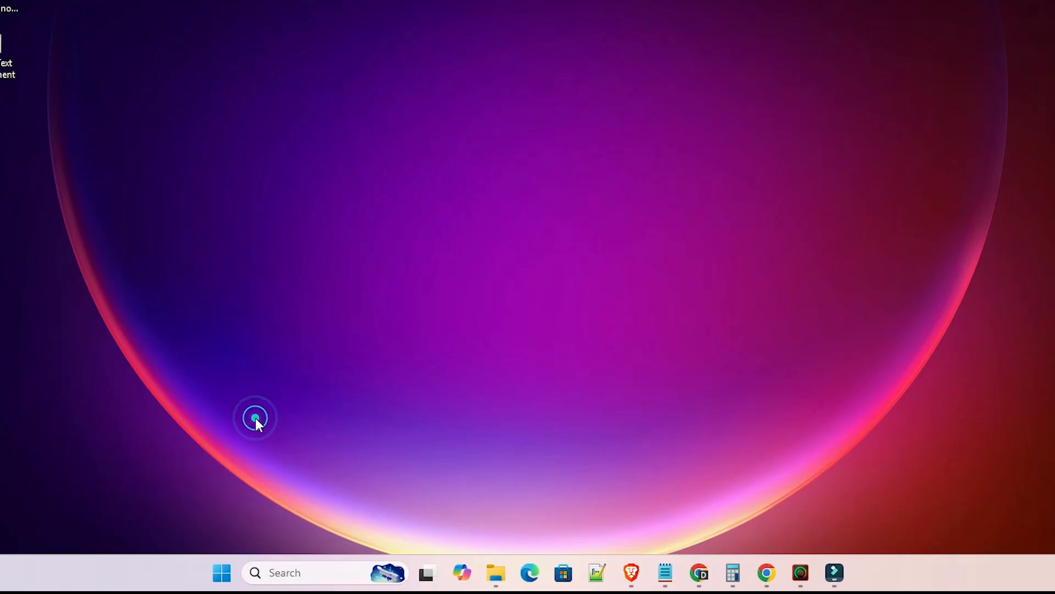
- Find 'printers & scanners' via Start search and open that Settings page
{"action": "left_click", "coordinate": [221, 571]}
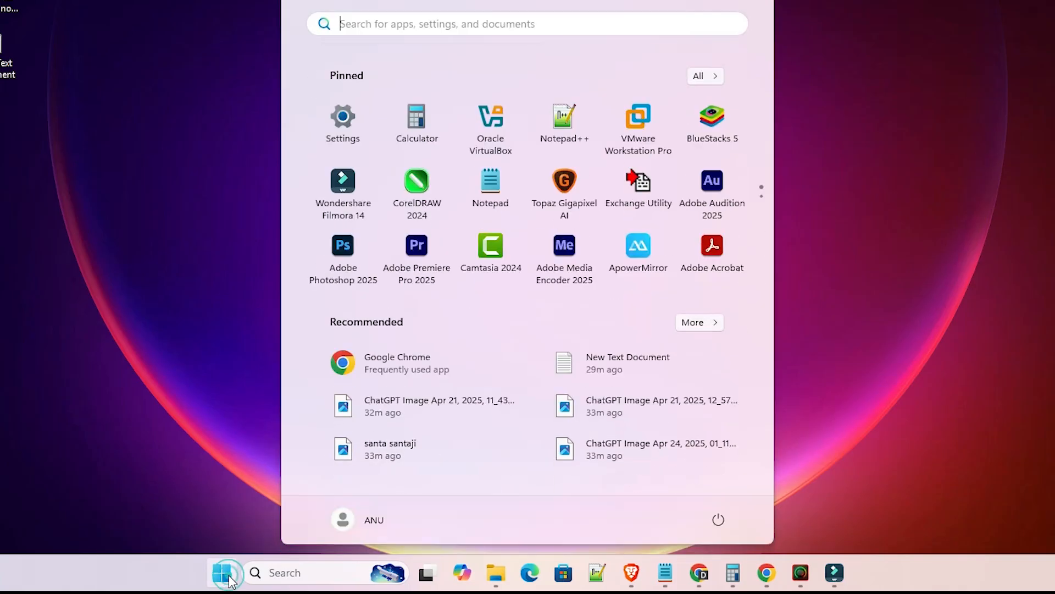
{"action": "type", "text": "printers & scanners"}
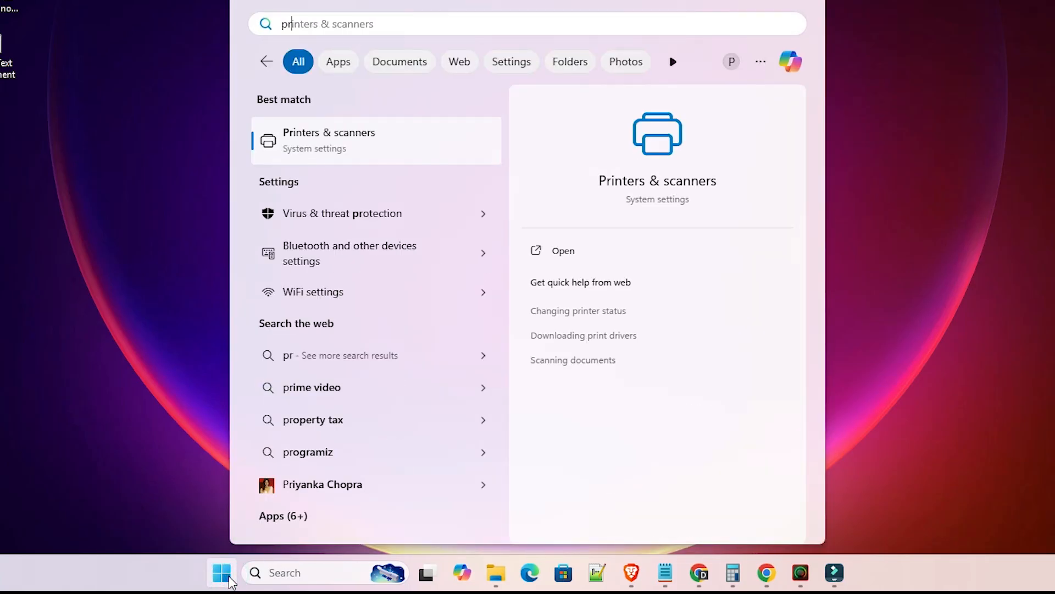
{"action": "left_click", "coordinate": [329, 139]}
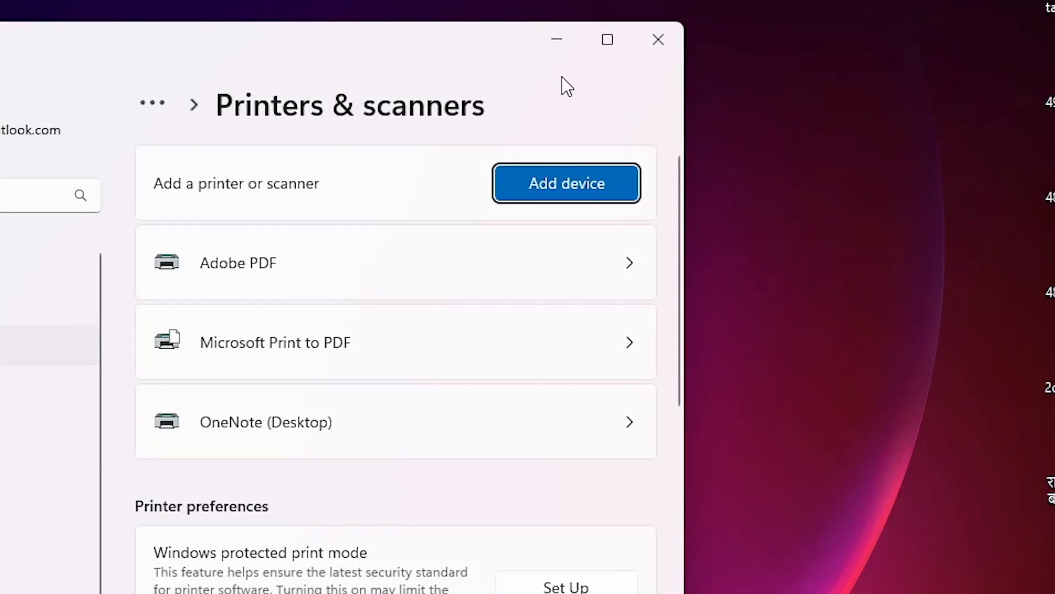
{"action": "mouse_move", "coordinate": [239, 202]}
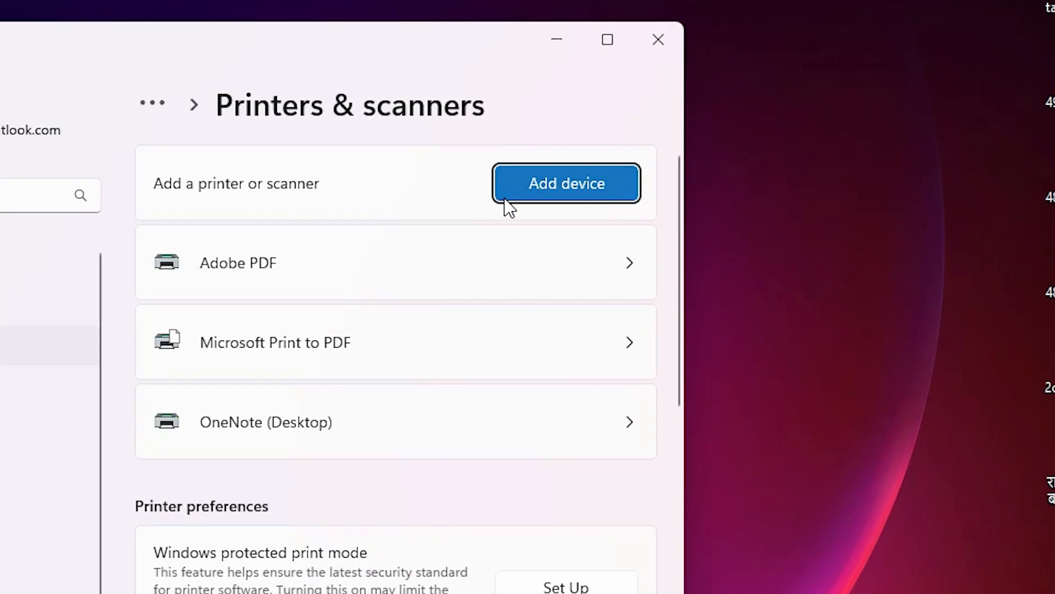
- Run Add device, then choose 'Add a new device manually' to launch the Add Printer wizard
{"action": "left_click", "coordinate": [566, 184]}
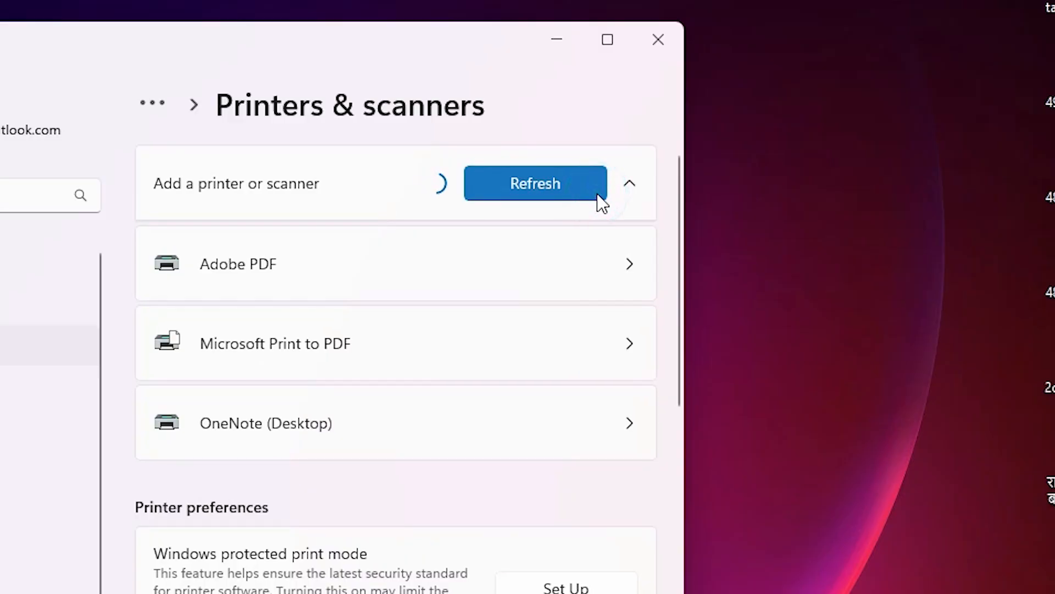
{"action": "mouse_move", "coordinate": [450, 205]}
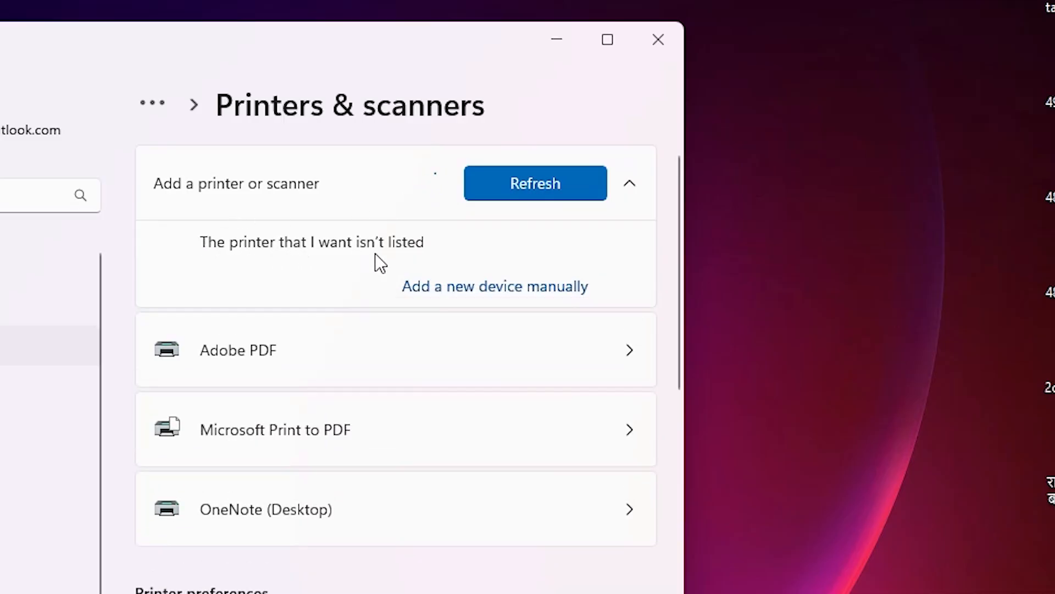
{"action": "mouse_move", "coordinate": [493, 286]}
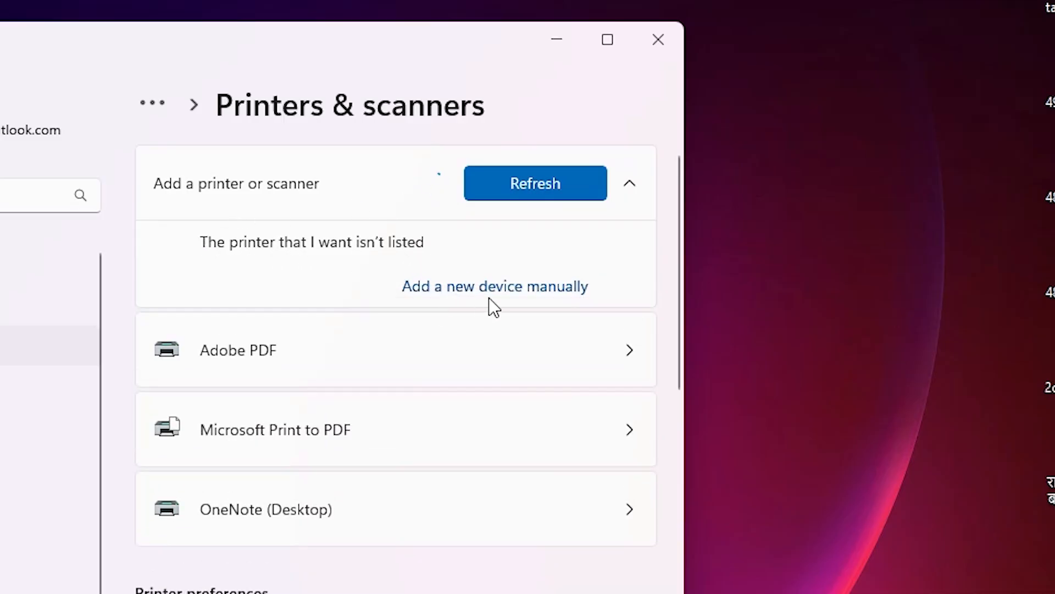
{"action": "left_click", "coordinate": [495, 286]}
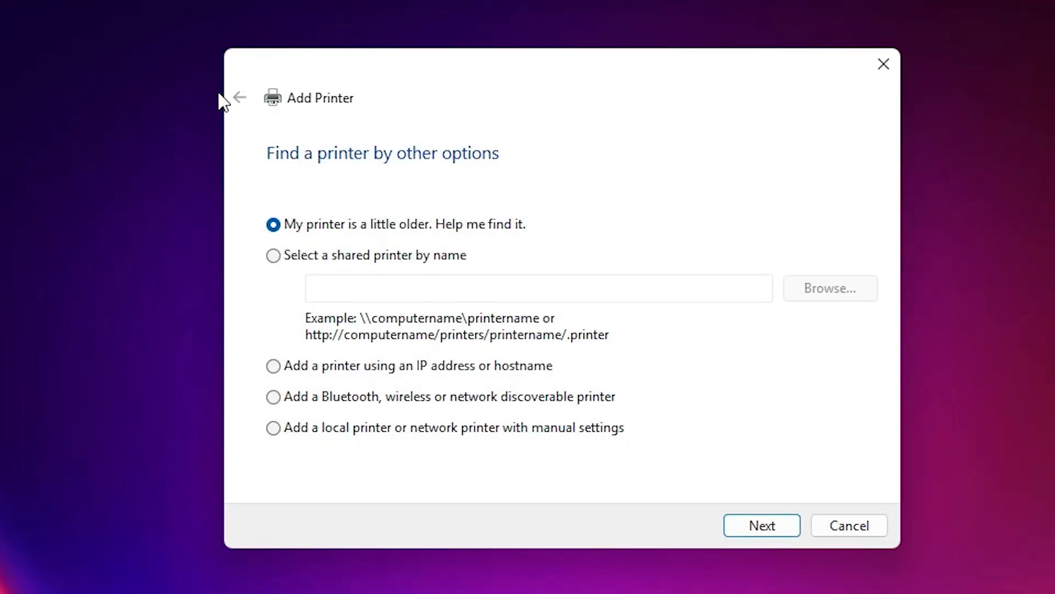
{"action": "mouse_move", "coordinate": [373, 437]}
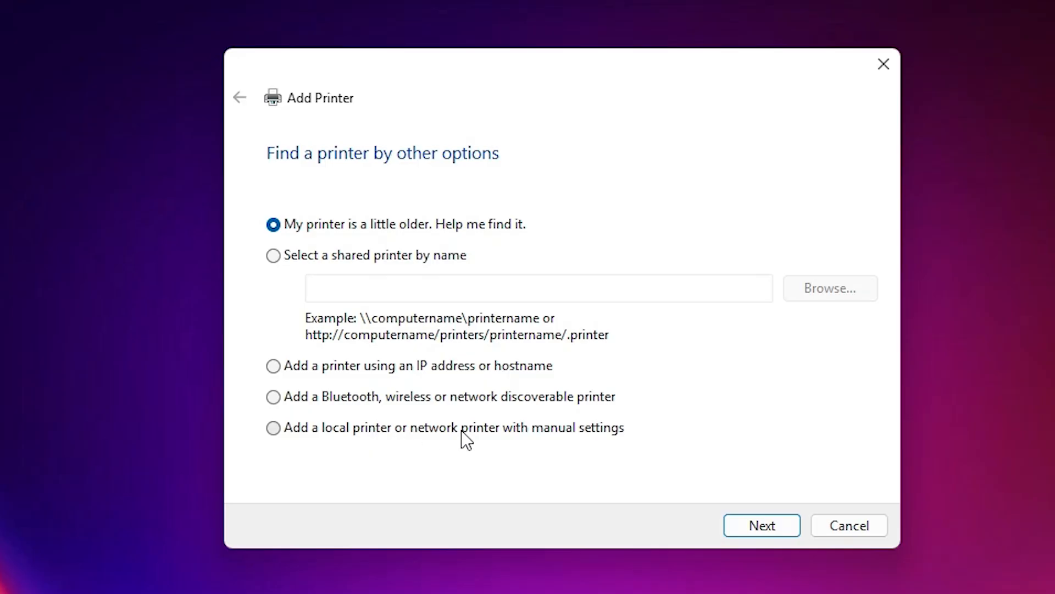
{"action": "mouse_move", "coordinate": [609, 438]}
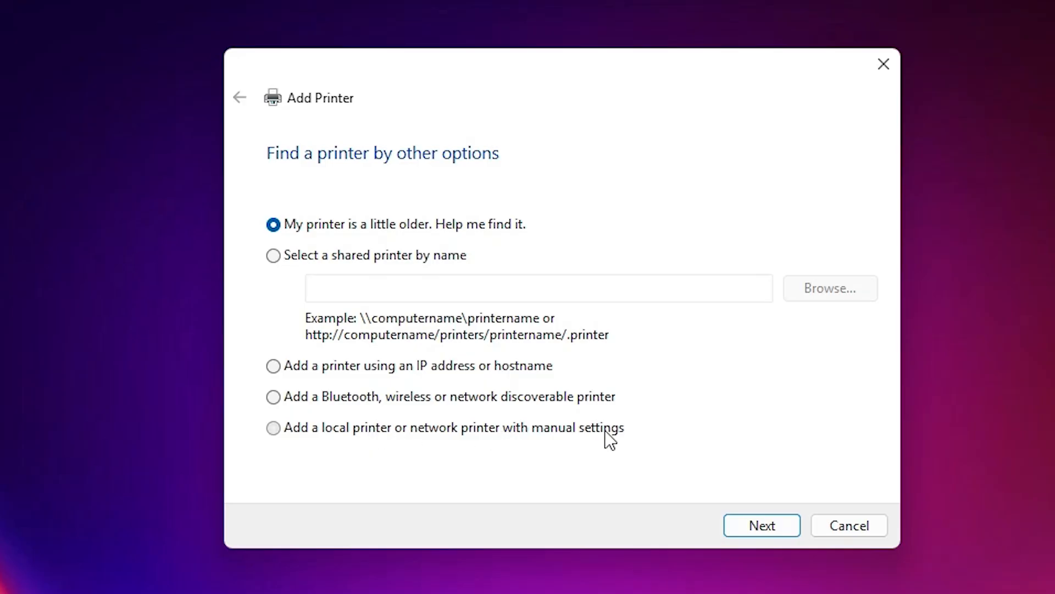
- Choose 'Add a local printer or network printer with manual settings' and continue to the port step
{"action": "left_click", "coordinate": [761, 525]}
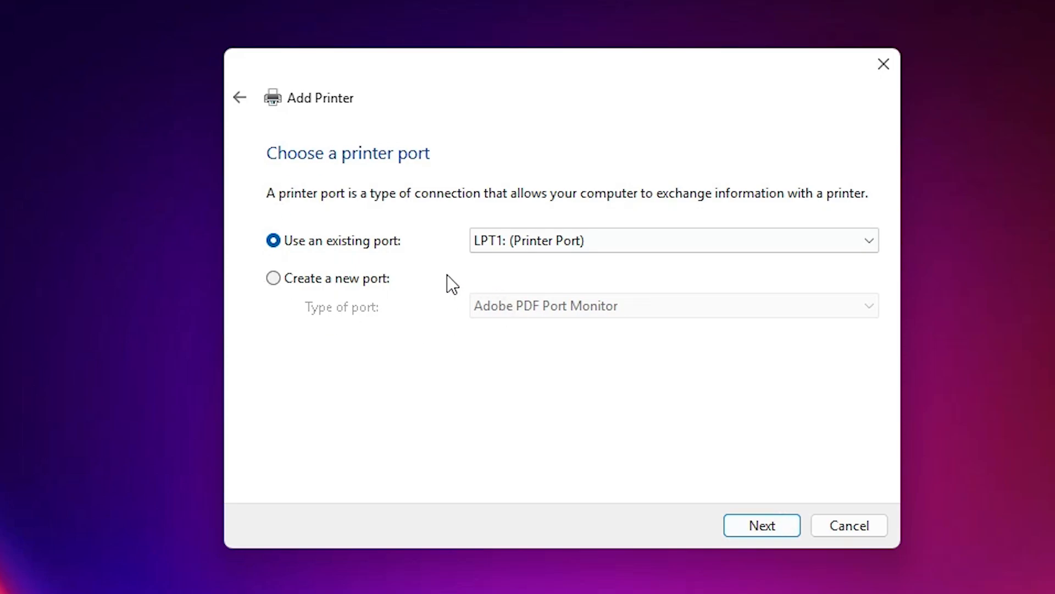
{"action": "mouse_move", "coordinate": [604, 222]}
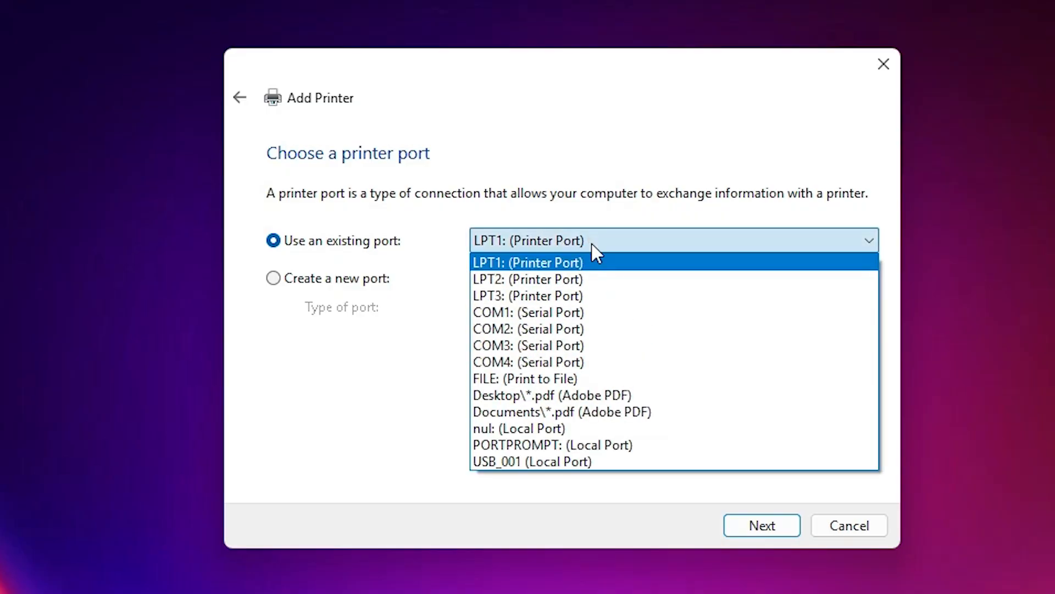
{"action": "mouse_move", "coordinate": [590, 276]}
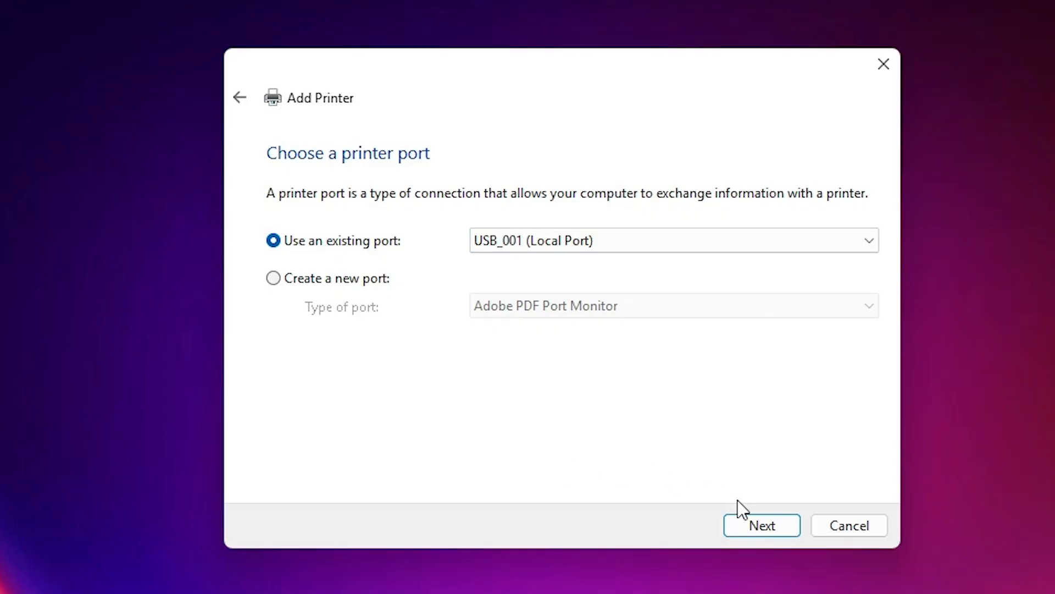
- Use existing port USB_001 (Local Port) and continue to the driver step
{"action": "left_click", "coordinate": [760, 525]}
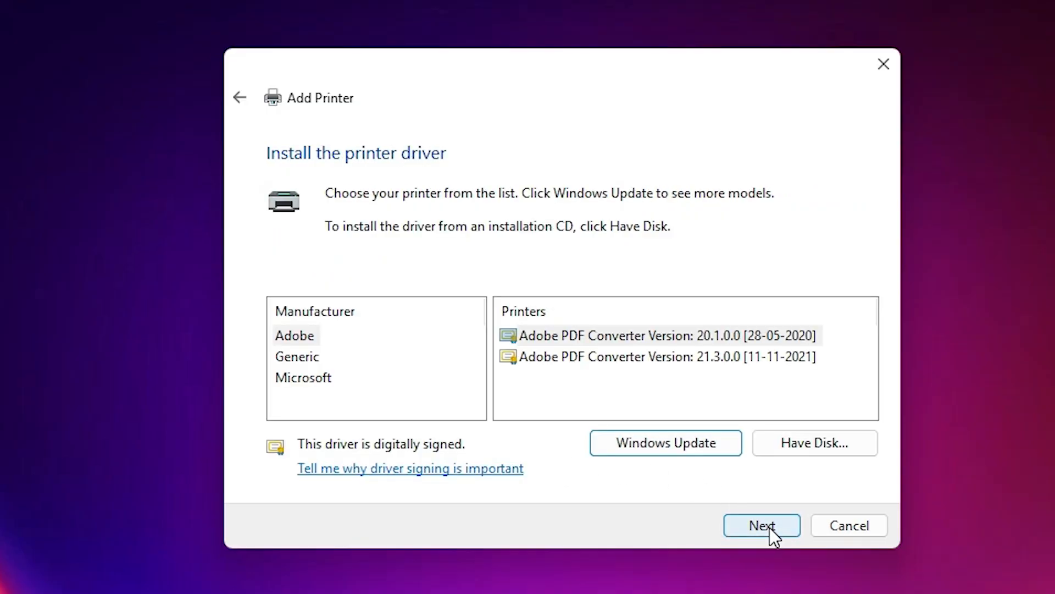
- Via Have Disk, browse Desktop > extracted folder > inner folder > Driver and load G2010P3.inf
{"action": "left_click", "coordinate": [813, 443]}
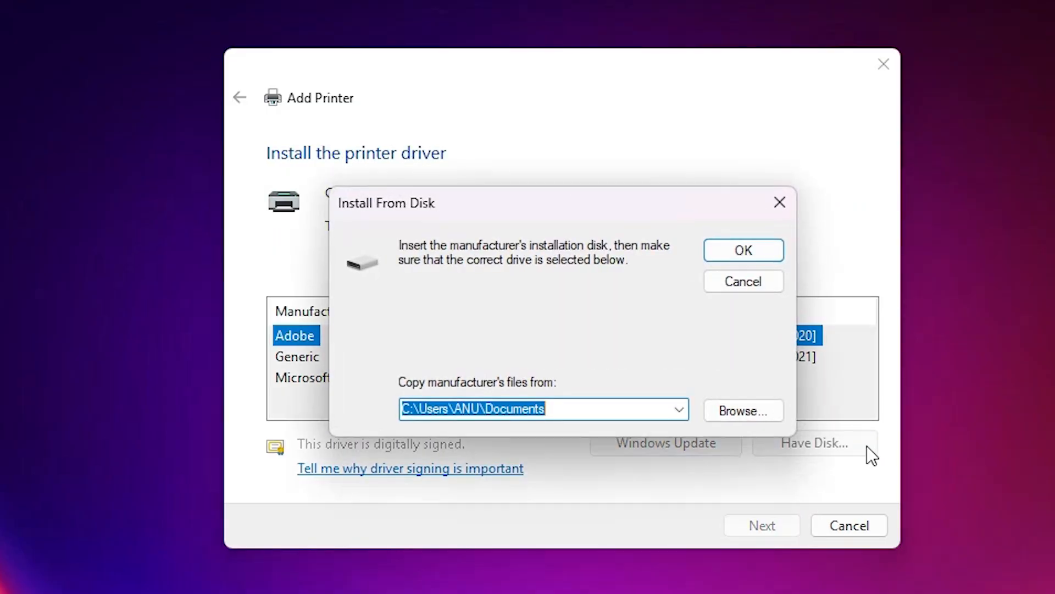
{"action": "left_click", "coordinate": [743, 410]}
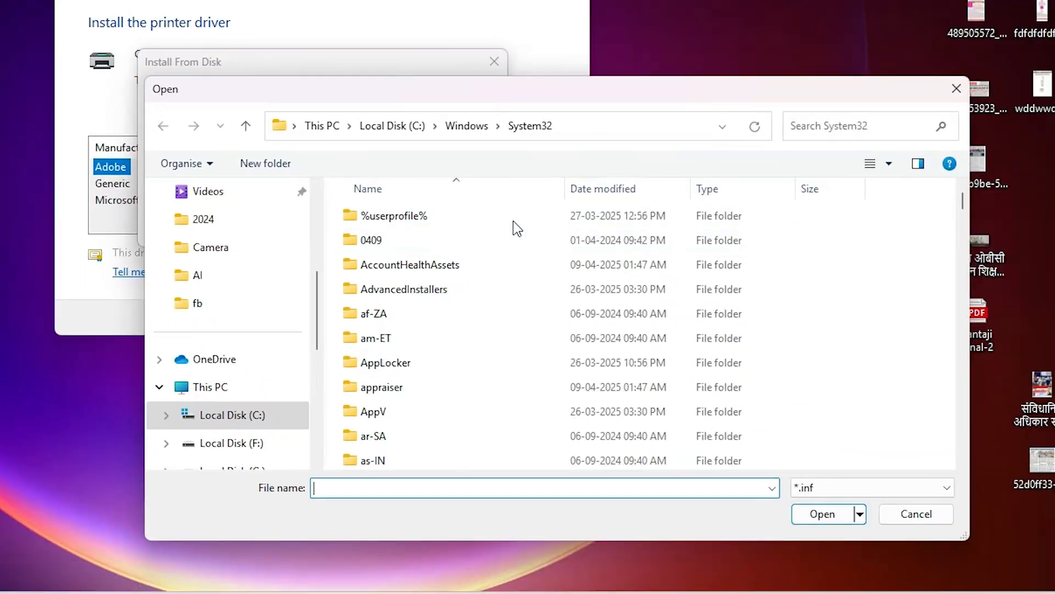
{"action": "left_click", "coordinate": [211, 308]}
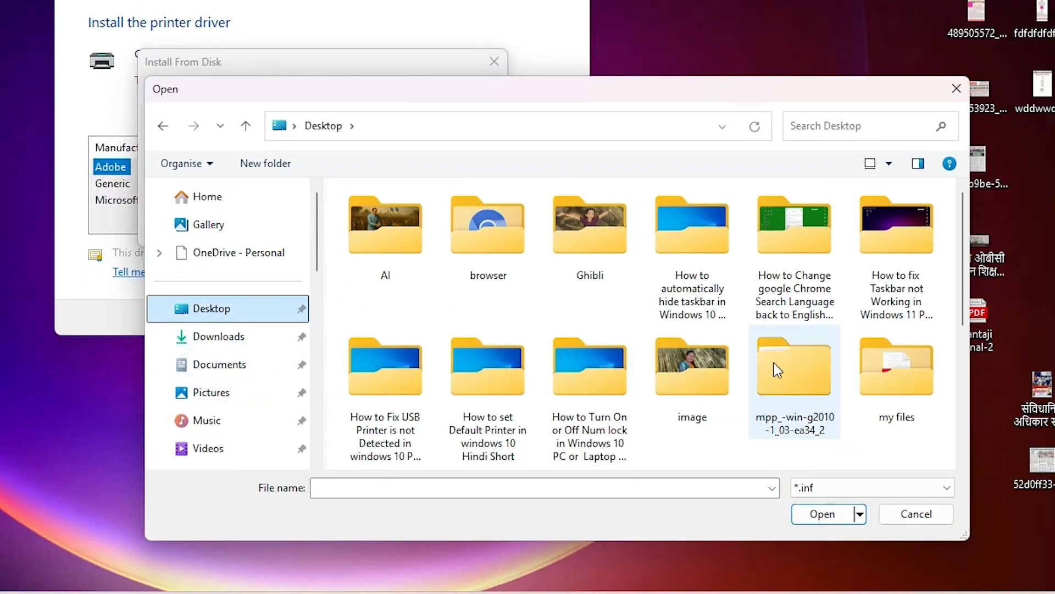
{"action": "double_click", "coordinate": [794, 367]}
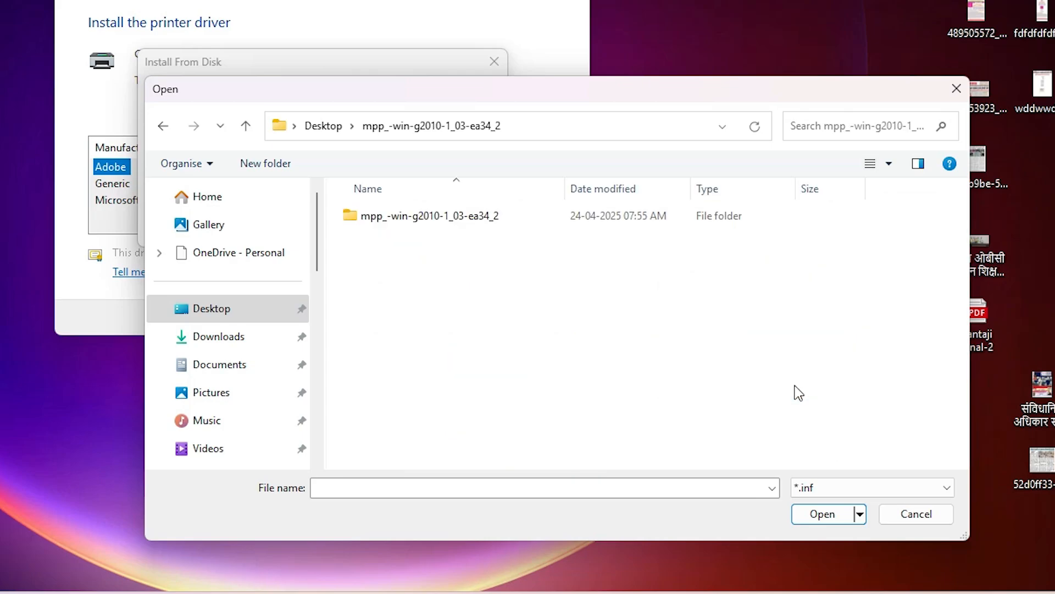
{"action": "double_click", "coordinate": [429, 215]}
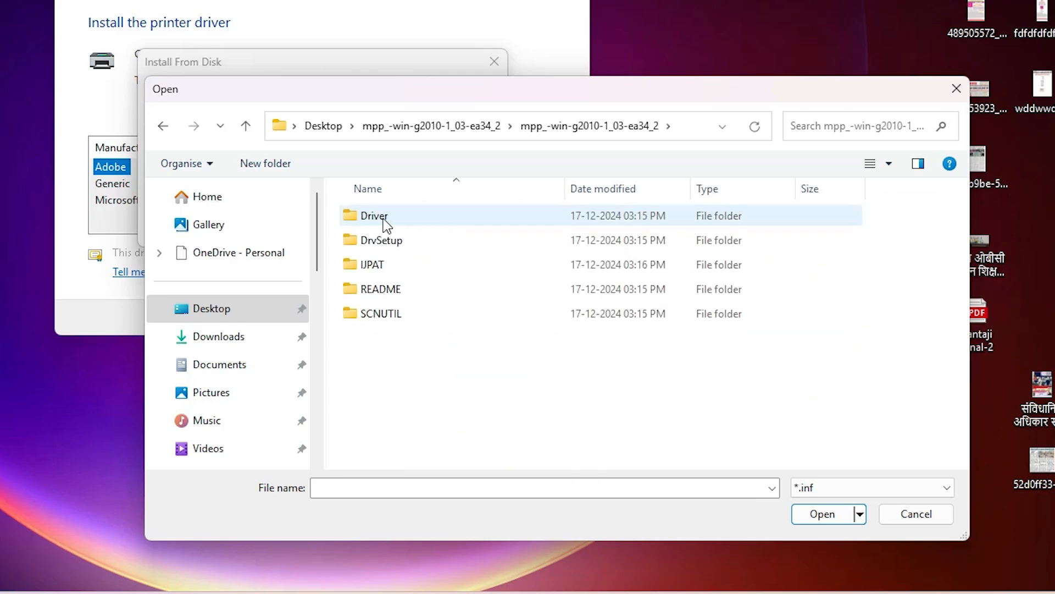
{"action": "double_click", "coordinate": [374, 215]}
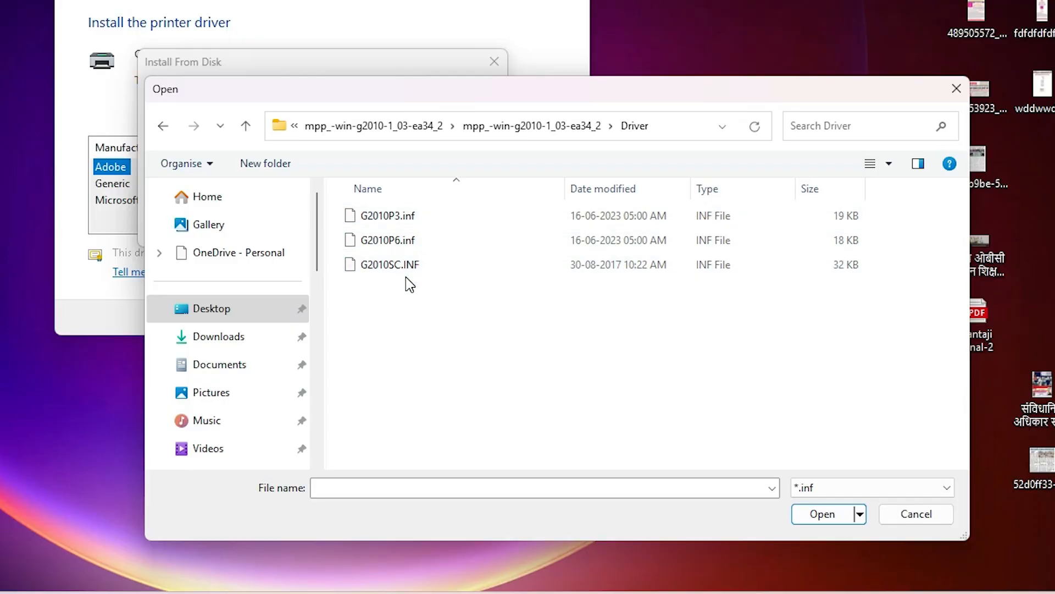
{"action": "left_click", "coordinate": [386, 215]}
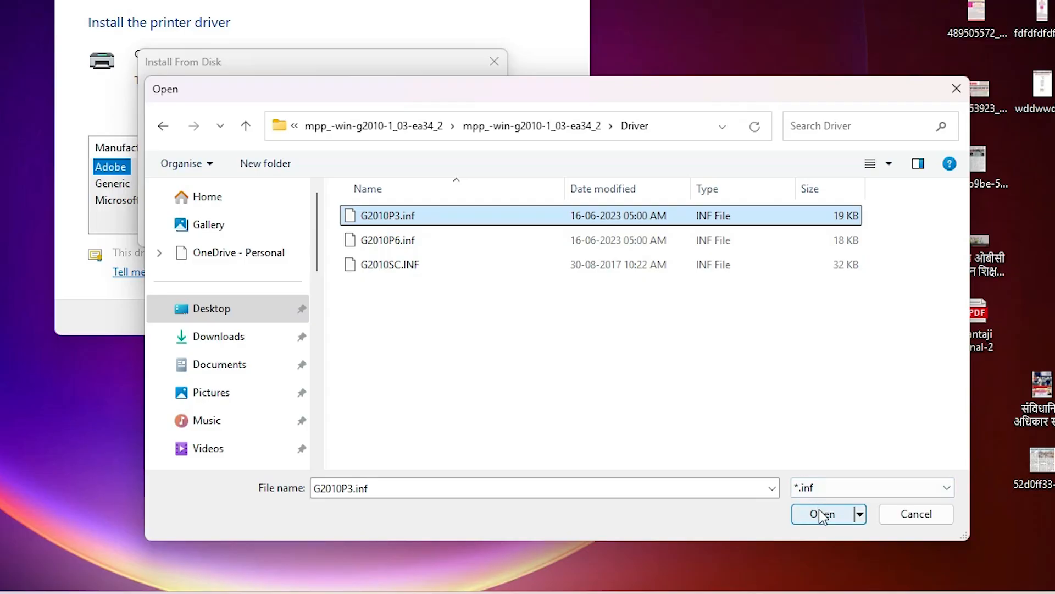
{"action": "left_click", "coordinate": [823, 513]}
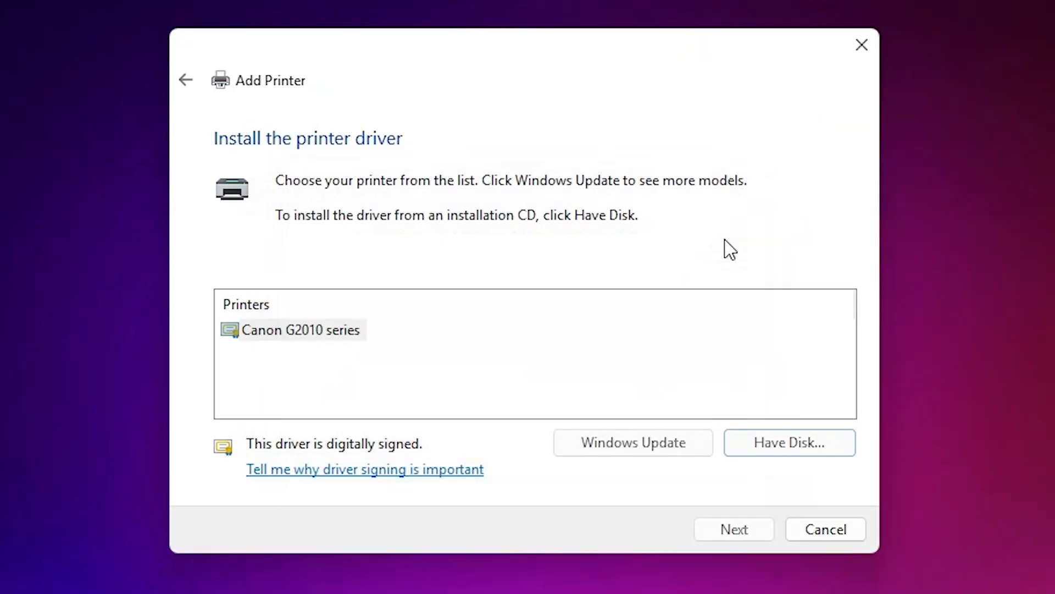
- Select the Canon G2010 series driver and continue to the printer-naming step
{"action": "left_click", "coordinate": [301, 328]}
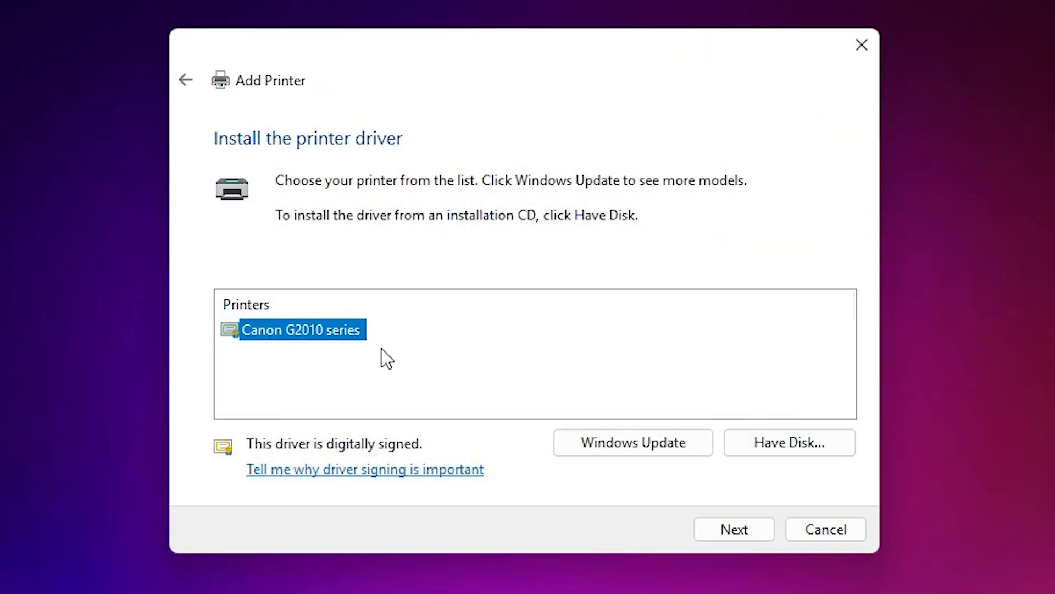
{"action": "left_click", "coordinate": [733, 529]}
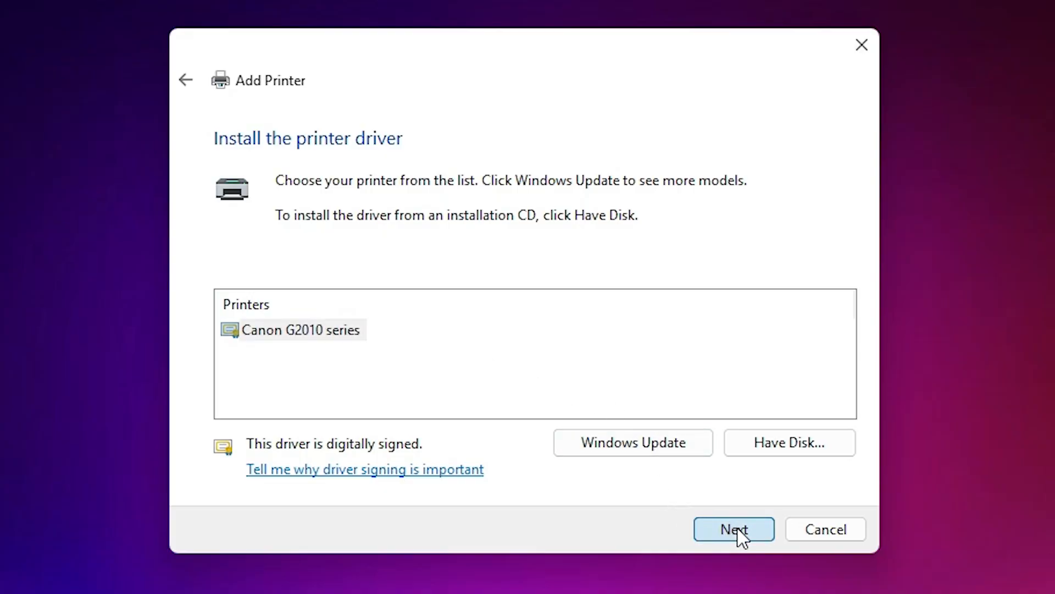
{"action": "left_click", "coordinate": [733, 529]}
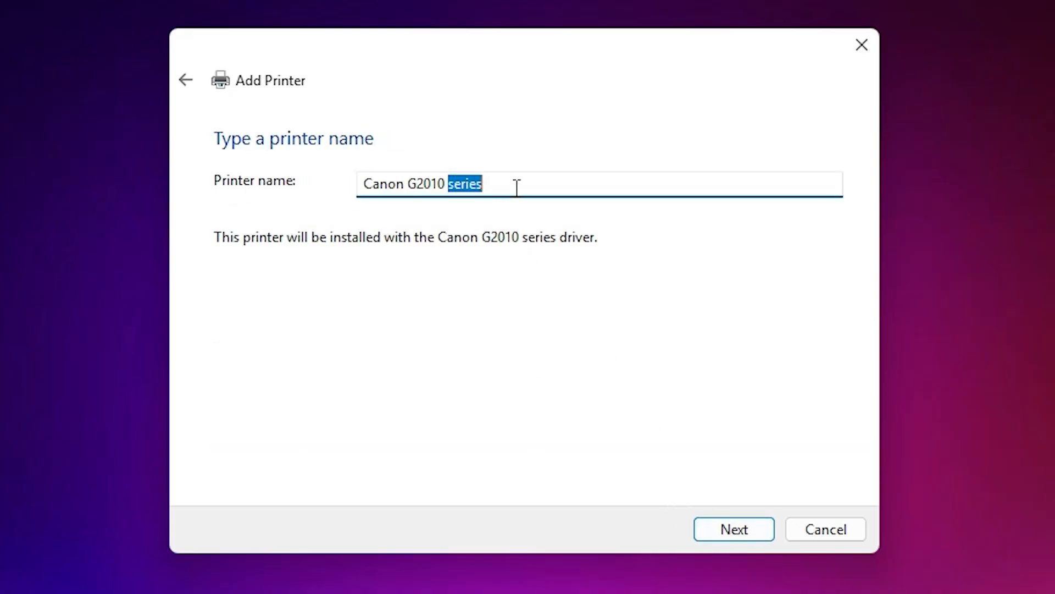
- Remove 'series' so the name reads Canon G2010 and start installing the printer
{"action": "key", "text": "Delete"}
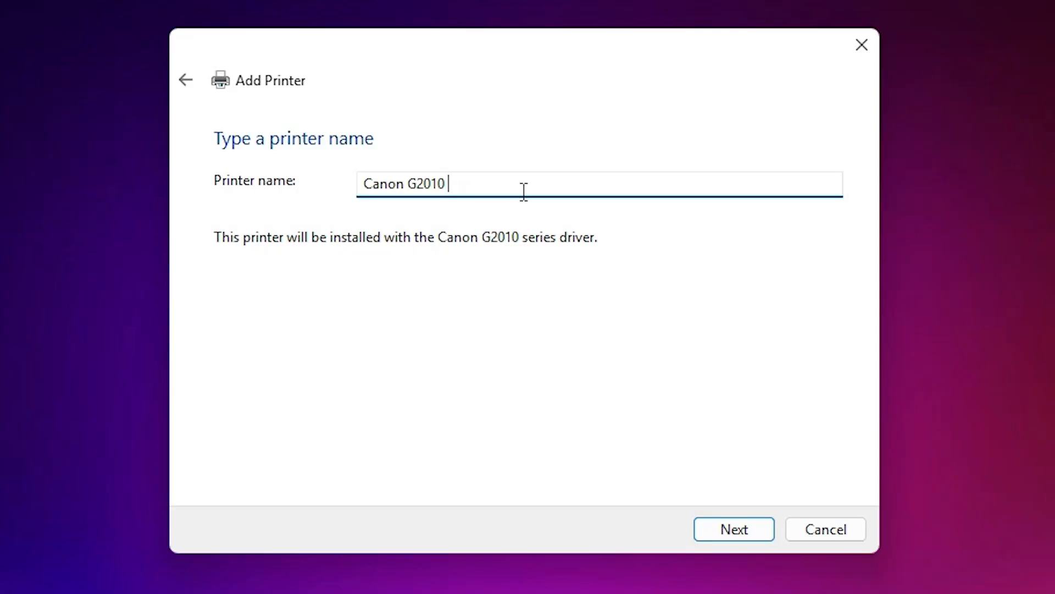
{"action": "left_click", "coordinate": [733, 529]}
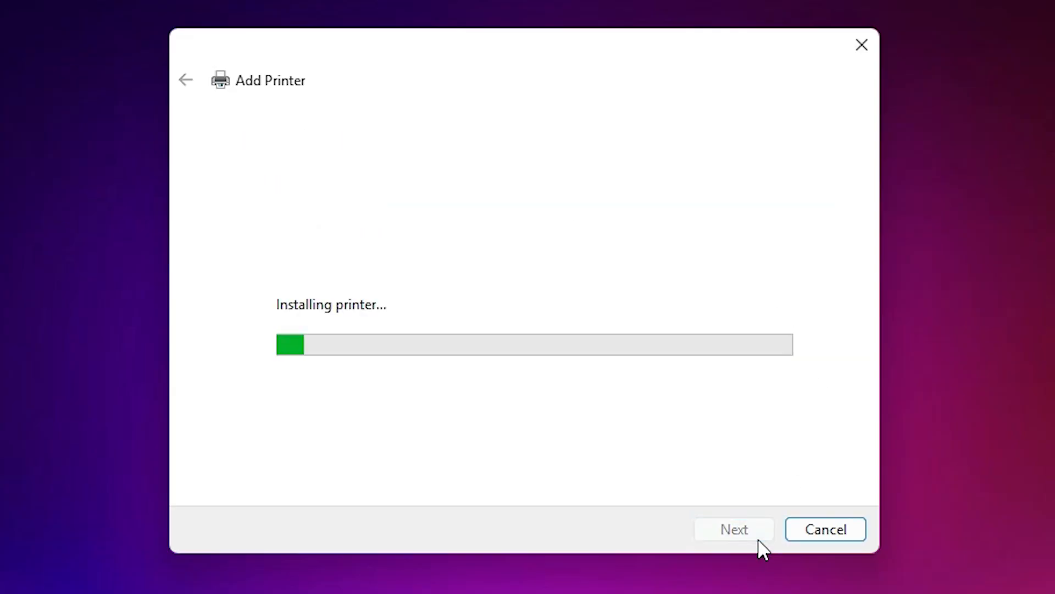
{"action": "mouse_move", "coordinate": [301, 394]}
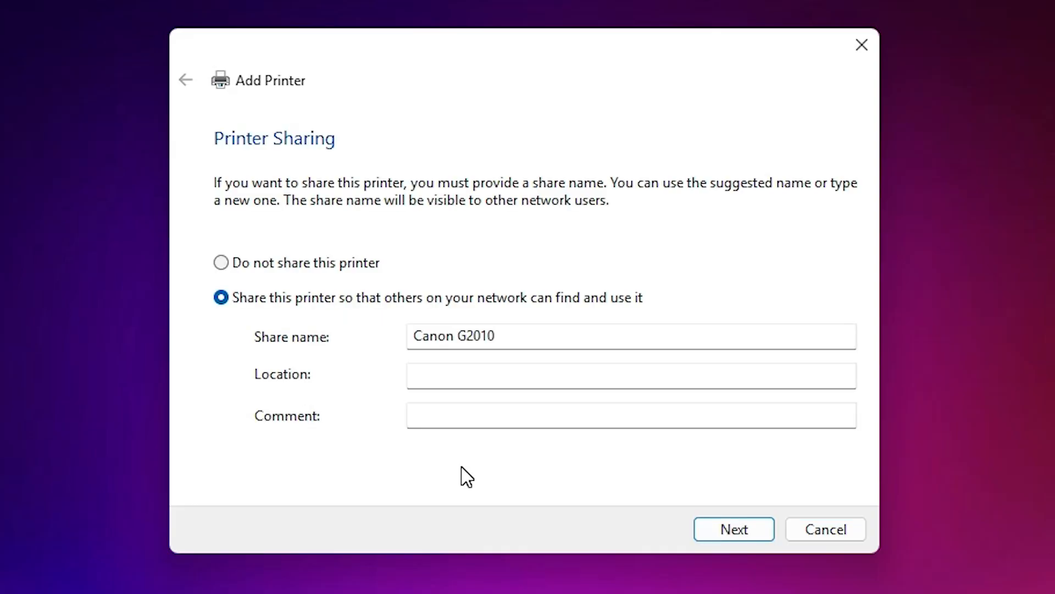
{"action": "mouse_move", "coordinate": [317, 279]}
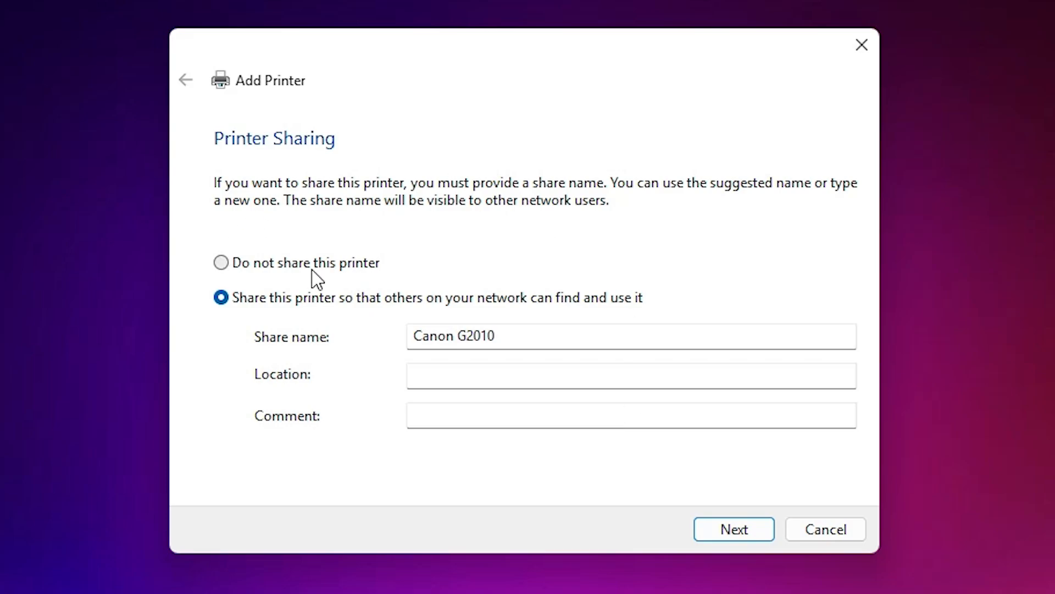
- Choose 'Do not share this printer' for the Canon G2010 and continue to the success page
{"action": "left_click", "coordinate": [221, 263]}
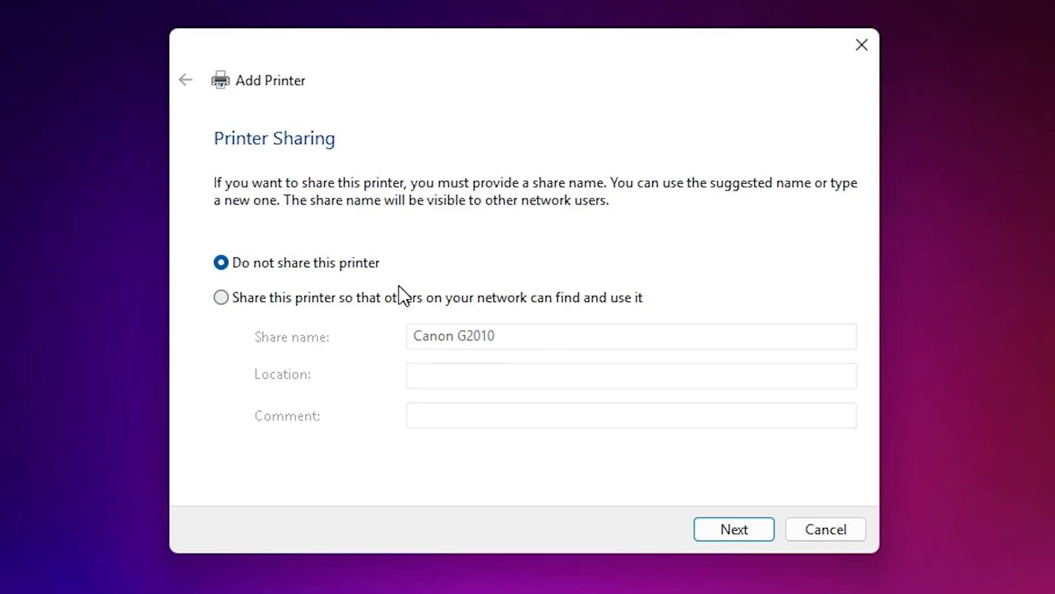
{"action": "mouse_move", "coordinate": [415, 304]}
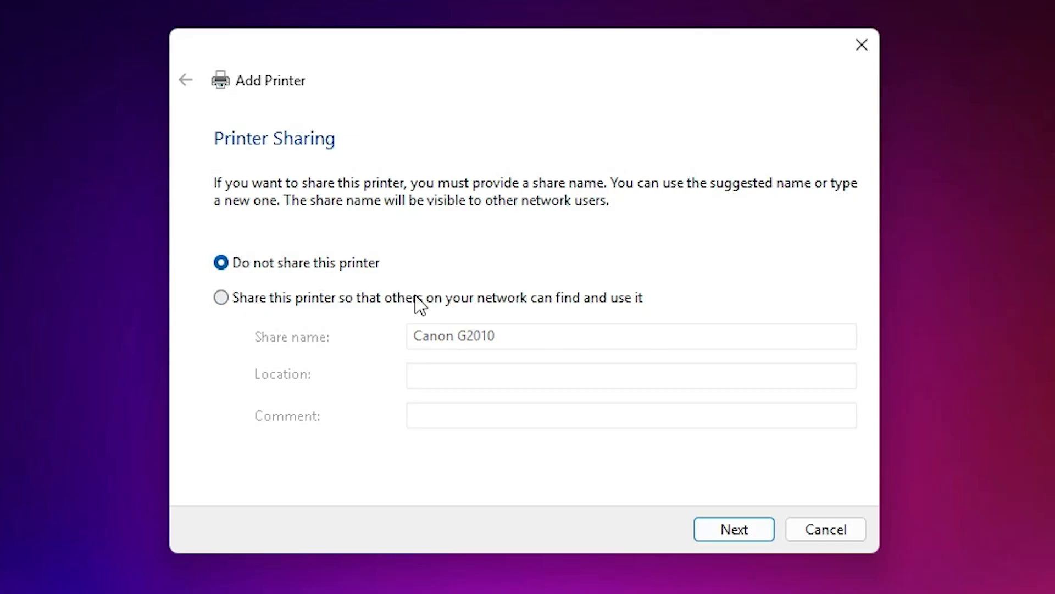
{"action": "left_click", "coordinate": [734, 528]}
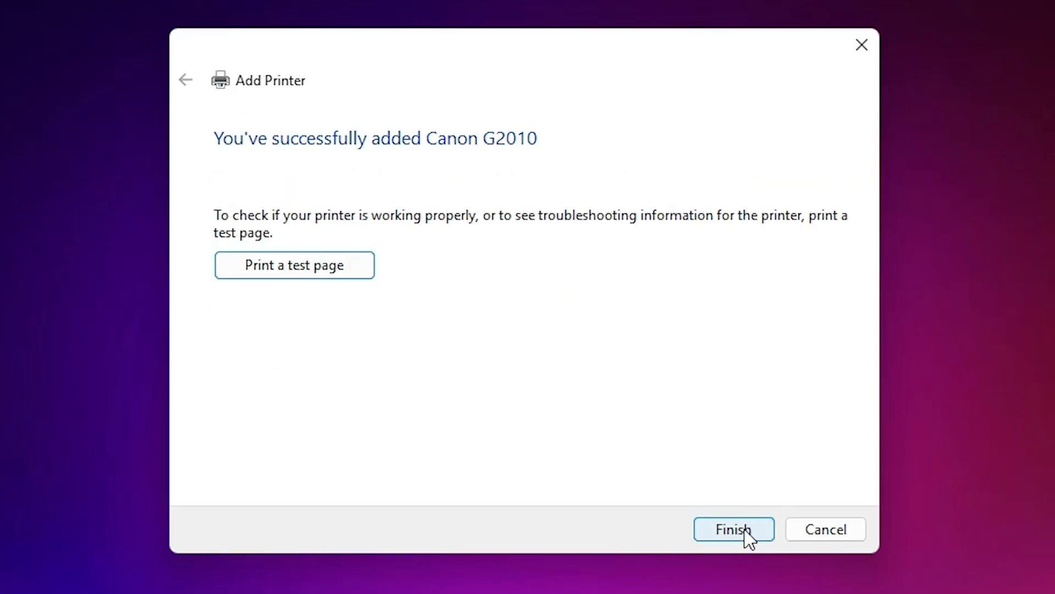
{"action": "mouse_move", "coordinate": [295, 265]}
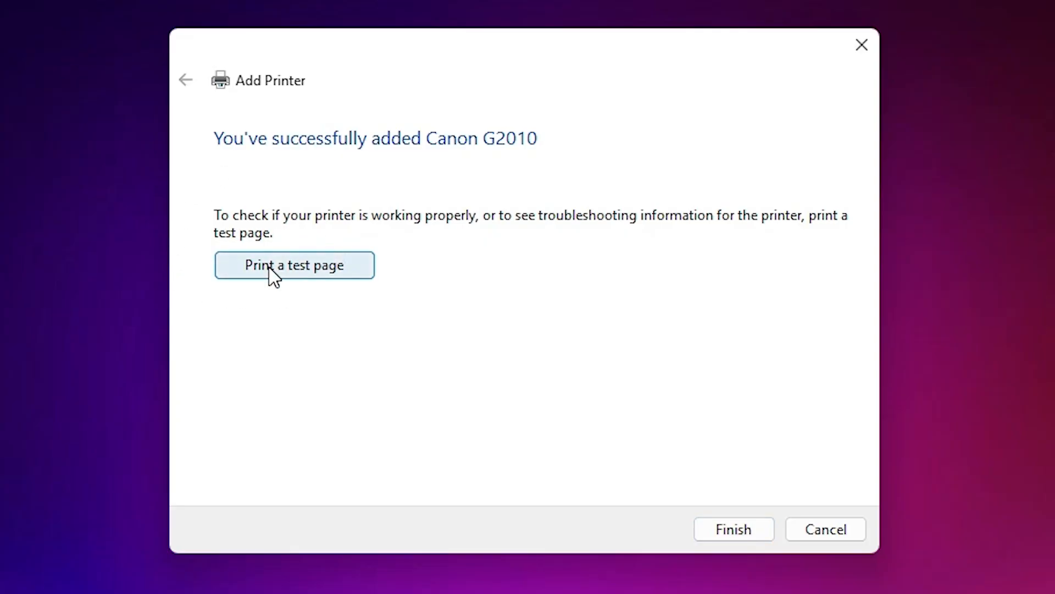
{"action": "mouse_move", "coordinate": [697, 406]}
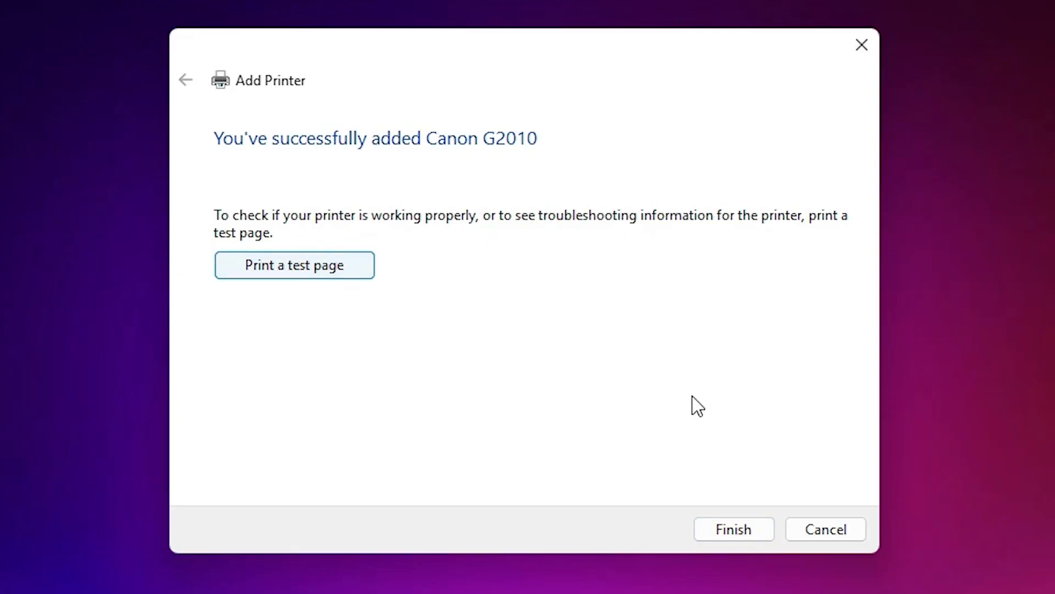
- Finish the Add Printer wizard for Canon G2010, returning to the desktop
{"action": "left_click", "coordinate": [734, 529]}
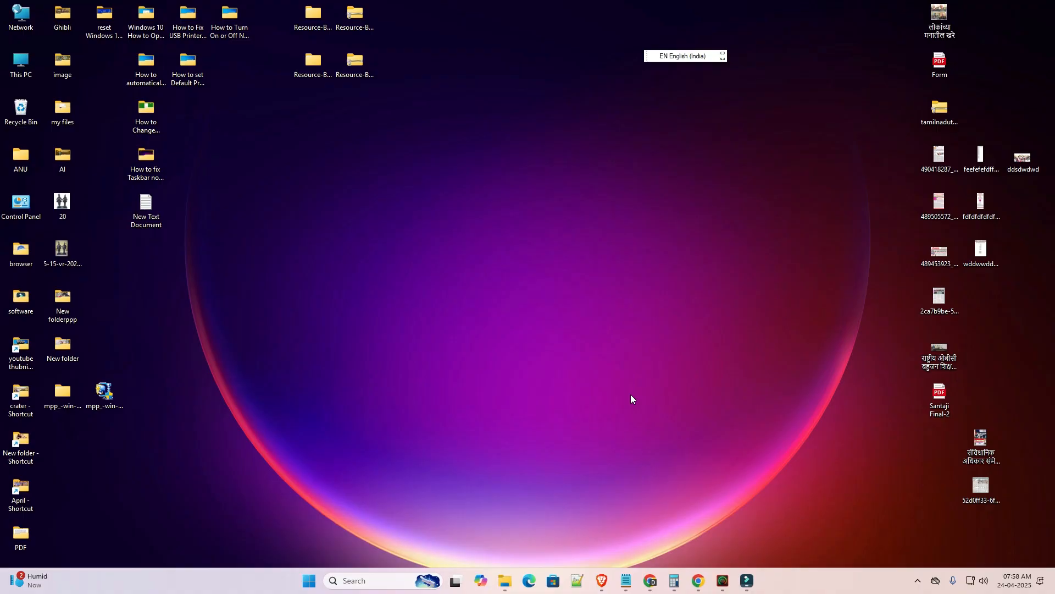
- Search Start for 'printers & scanners' to reach the page listing Canon G2010
{"action": "left_click", "coordinate": [308, 581]}
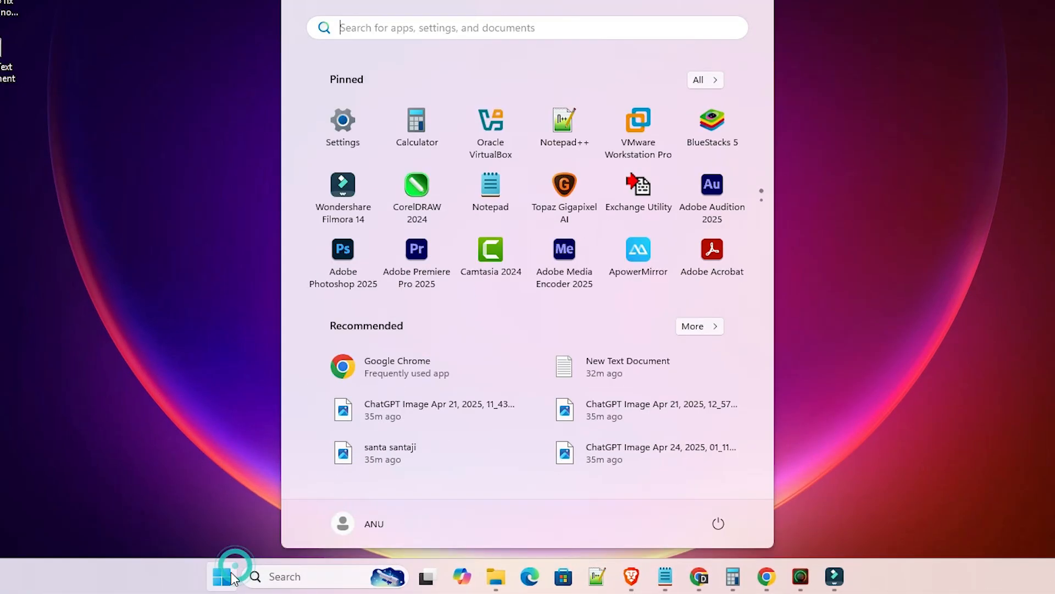
{"action": "type", "text": "printers & scanners"}
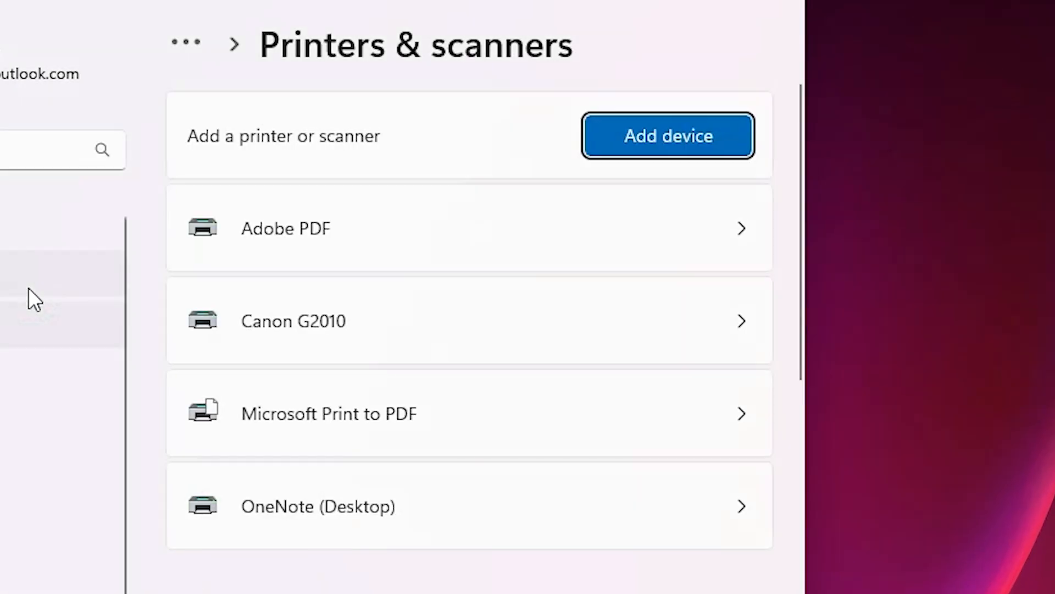
{"action": "mouse_move", "coordinate": [251, 460]}
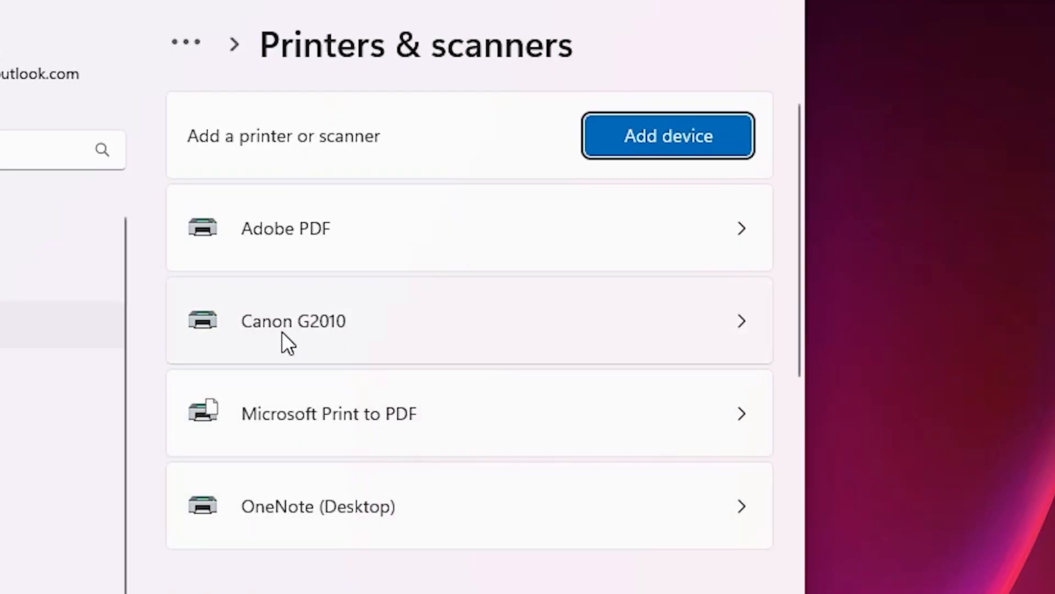
{"action": "mouse_move", "coordinate": [390, 349]}
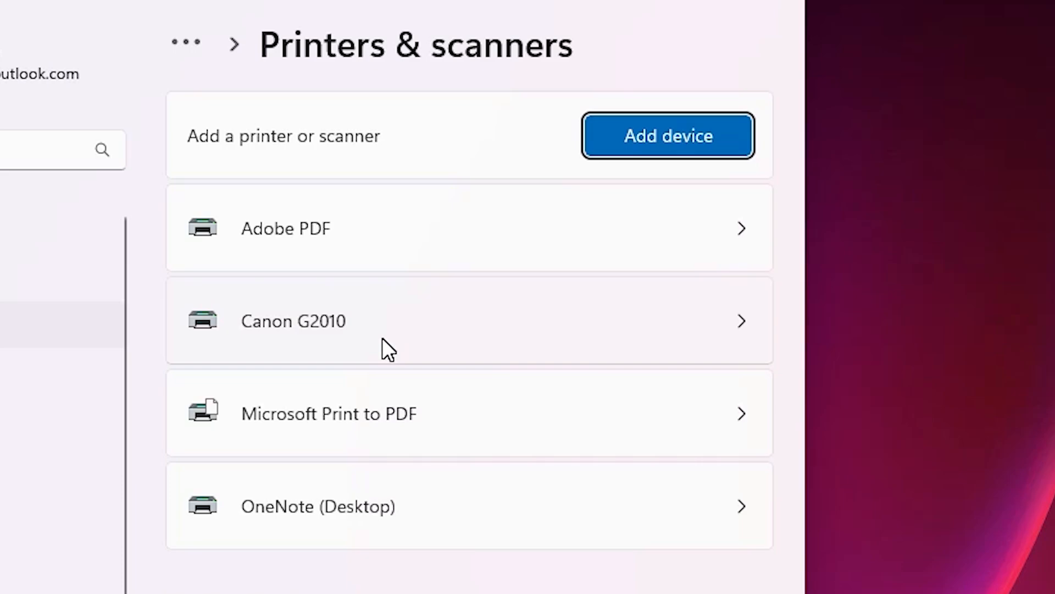
{"action": "mouse_move", "coordinate": [361, 348]}
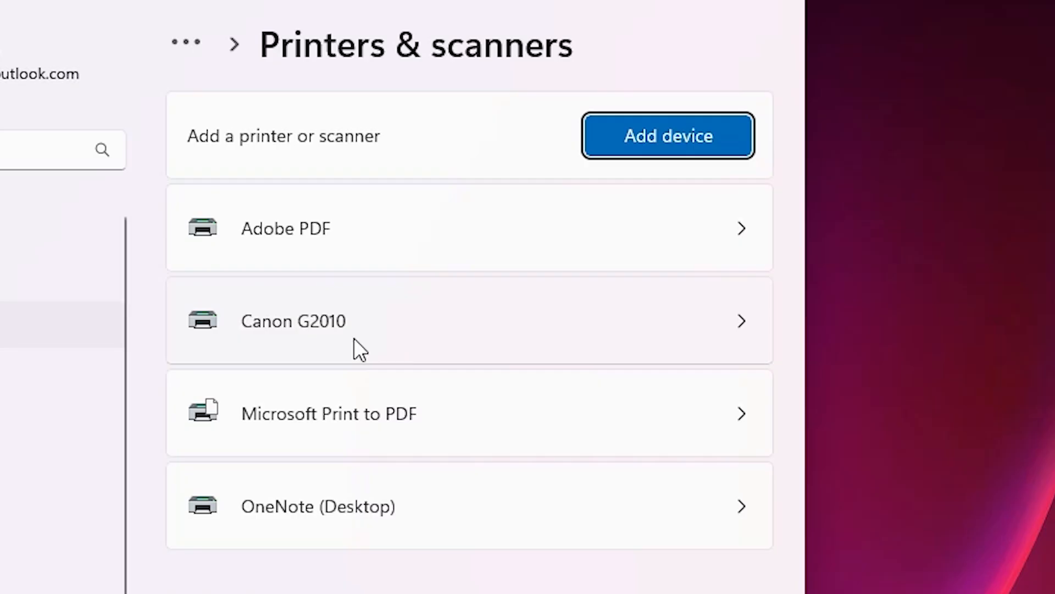